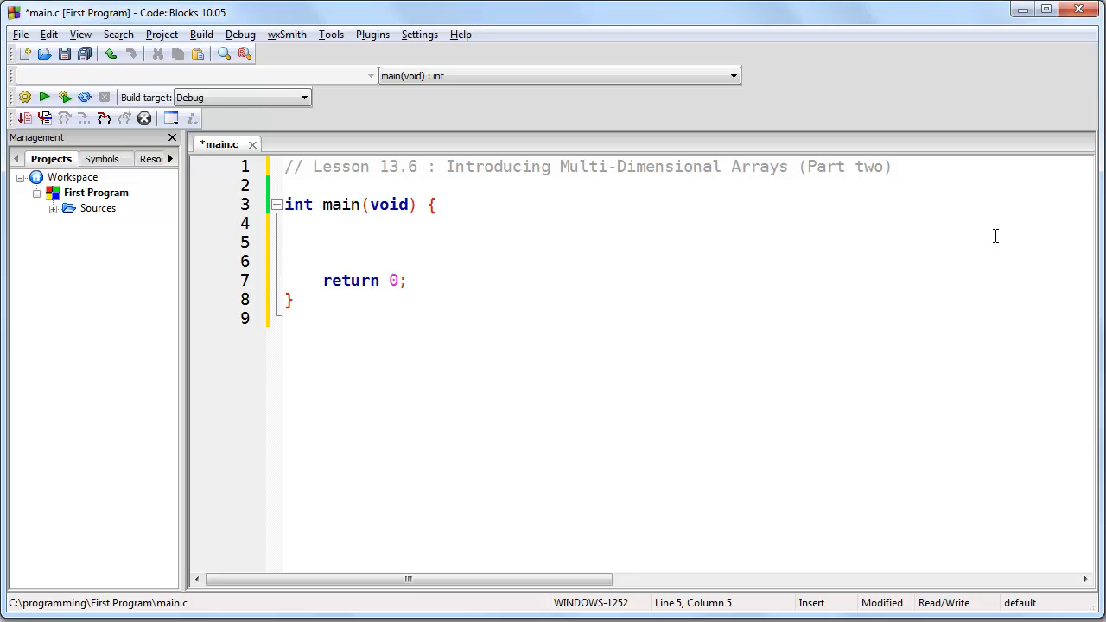
# - Declare char string[] = "One\0Two\0Three"; and write its characters as ['O']['n']['e']['\0']… below
pyautogui.write('char stri')
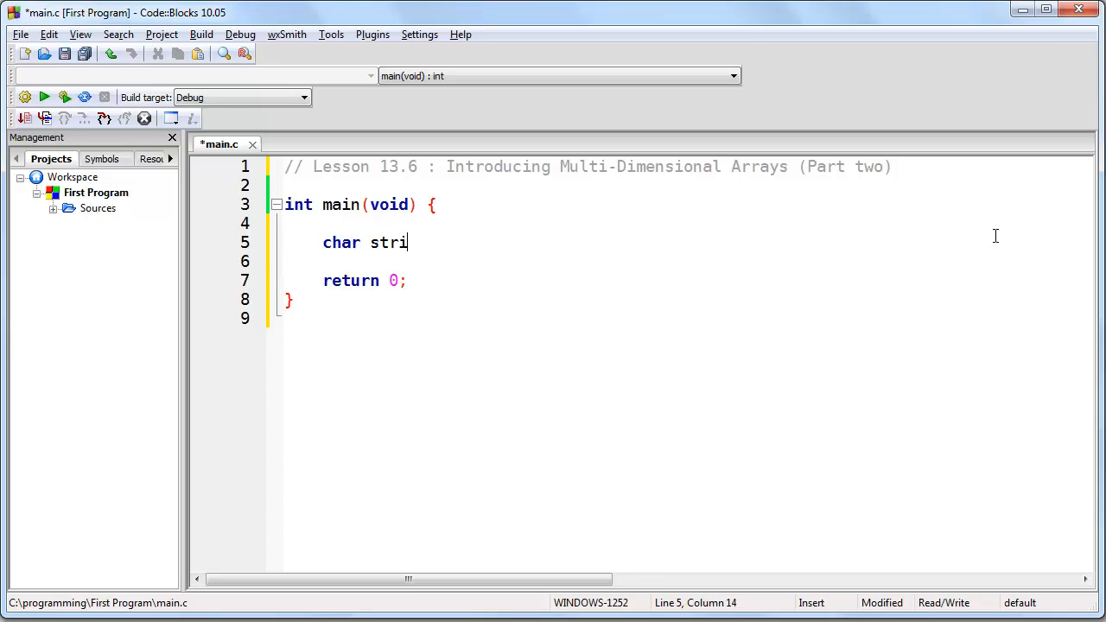
pyautogui.write('ng[] = "One')
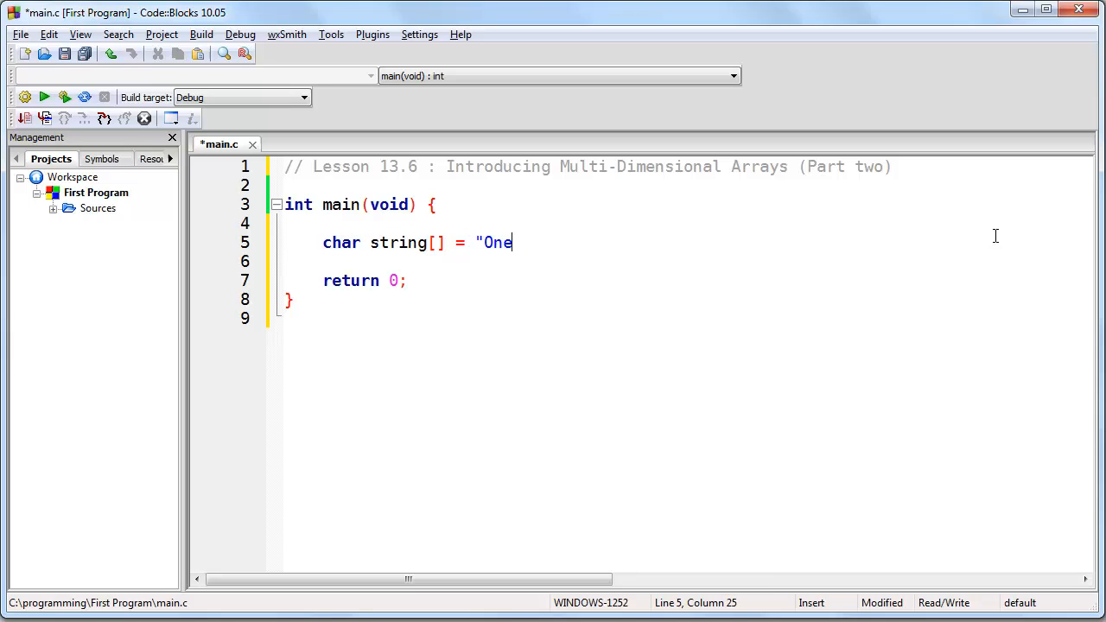
pyautogui.write('\\0Two\\0Three";')
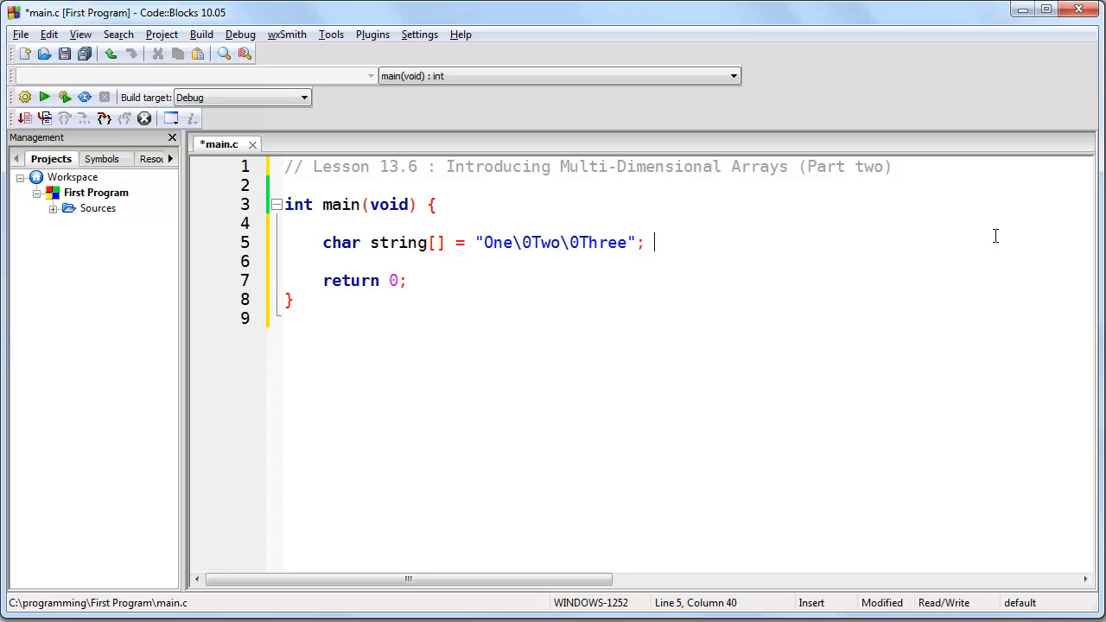
pyautogui.press('Enter')
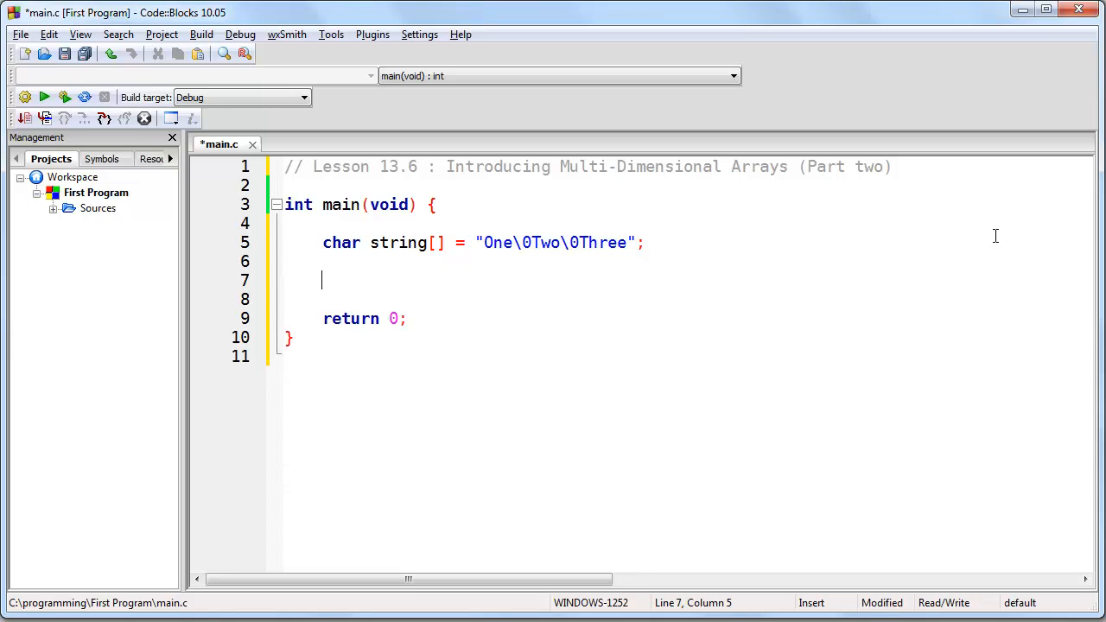
pyautogui.write("['O']['n']['e']['\\0']['T']['w']['o']['\\0']['T']['h']['r']['e']['e']['\\0']")
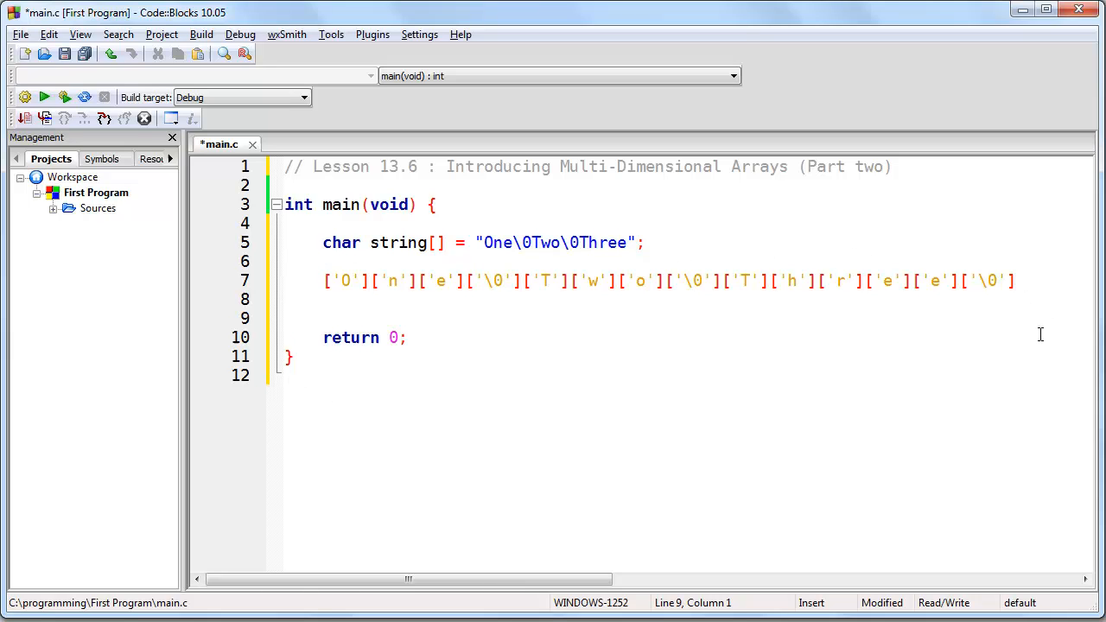
# - Add a '3x3' note and a grid of rows 1 2 3, 4 5 6, 7 8 9 below the breakdown
pyautogui.press('enter')
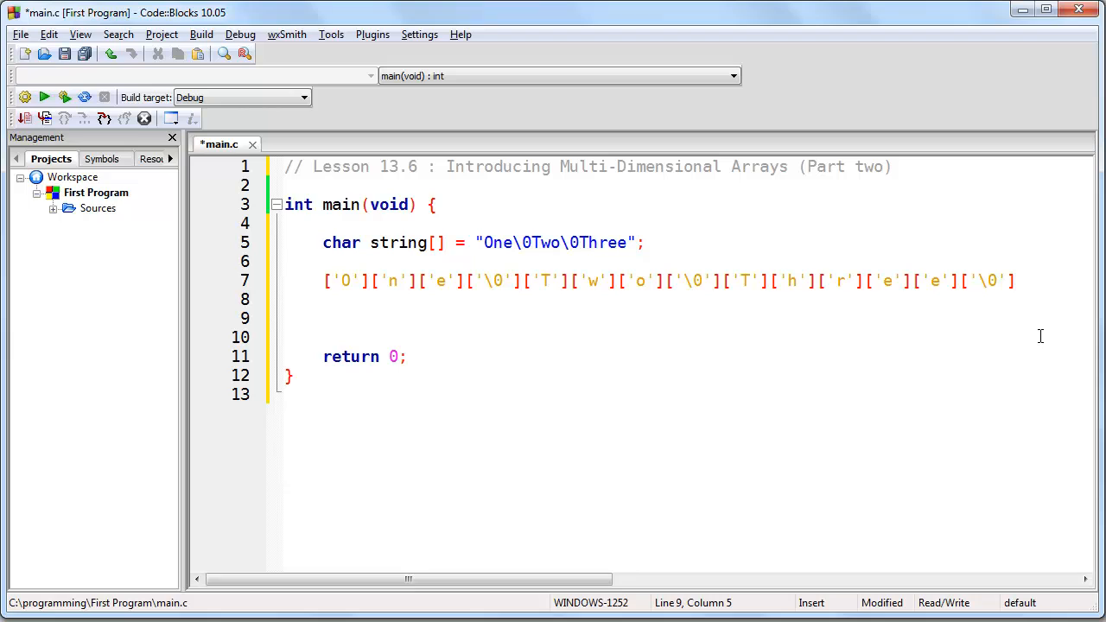
pyautogui.write('3x3')
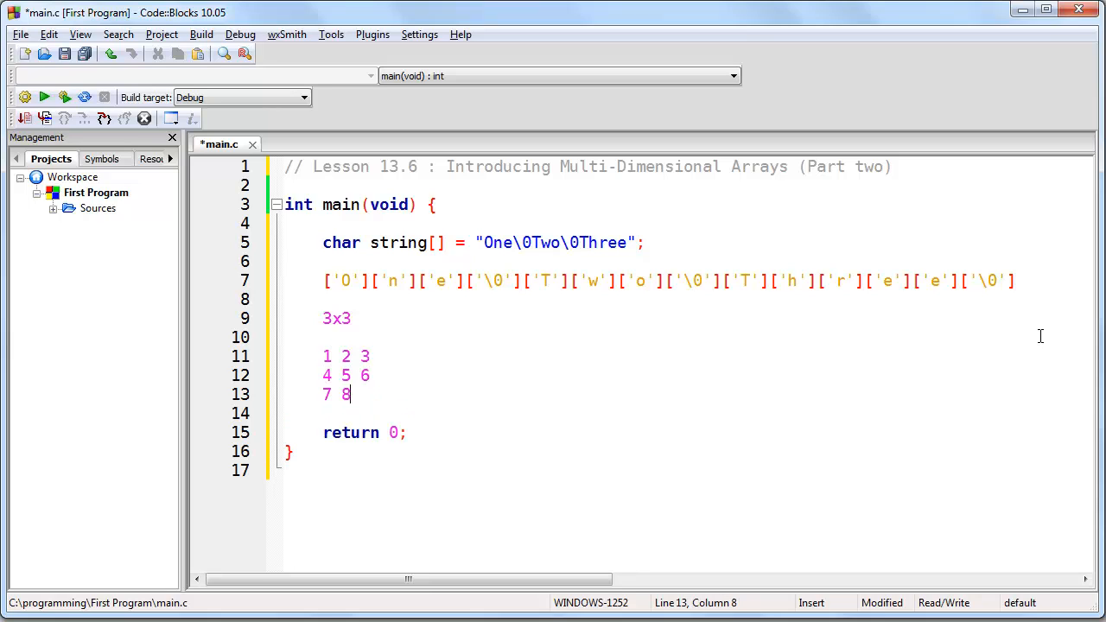
pyautogui.write('9')
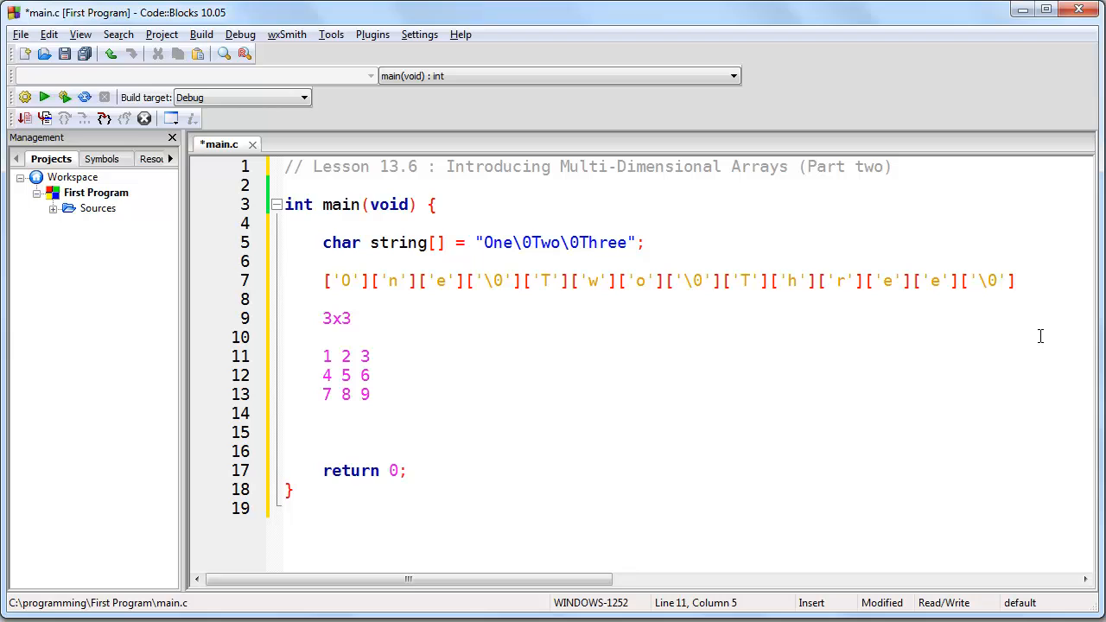
# - Break the character breakdown into three rows for One, Two and Three, fixing the Three row
pyautogui.click(327, 281)
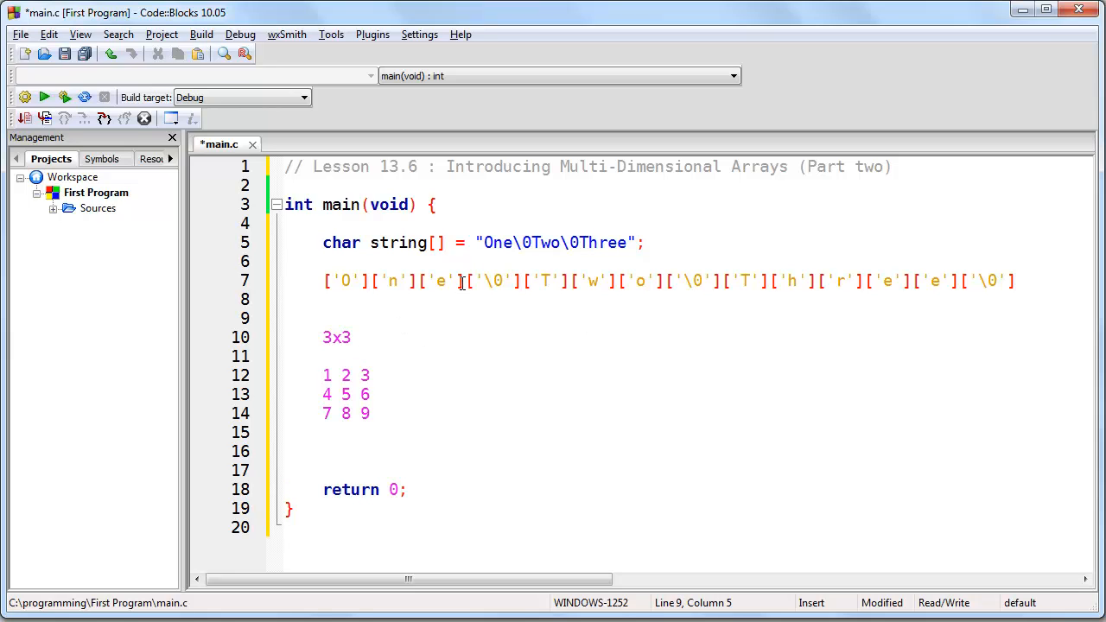
pyautogui.press('Enter')
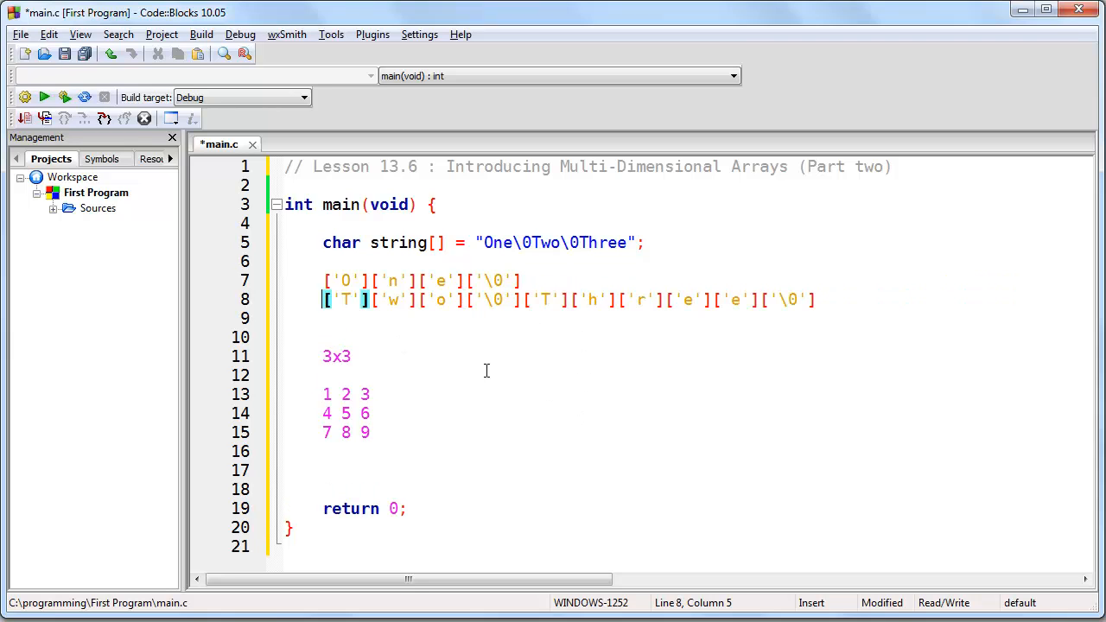
pyautogui.press('Enter')
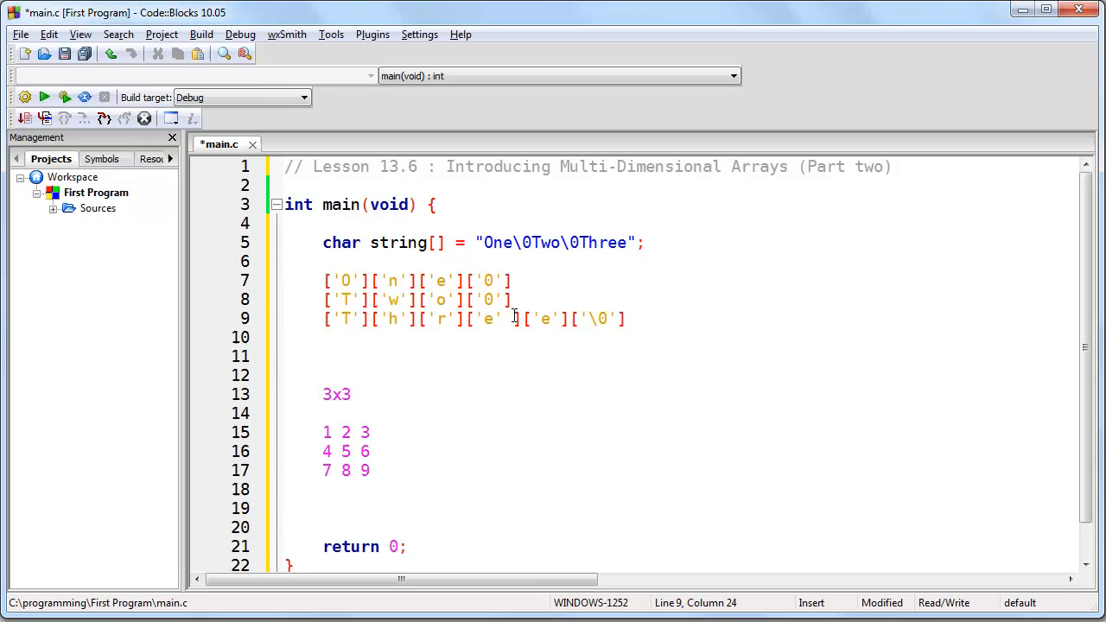
pyautogui.write("['e']")
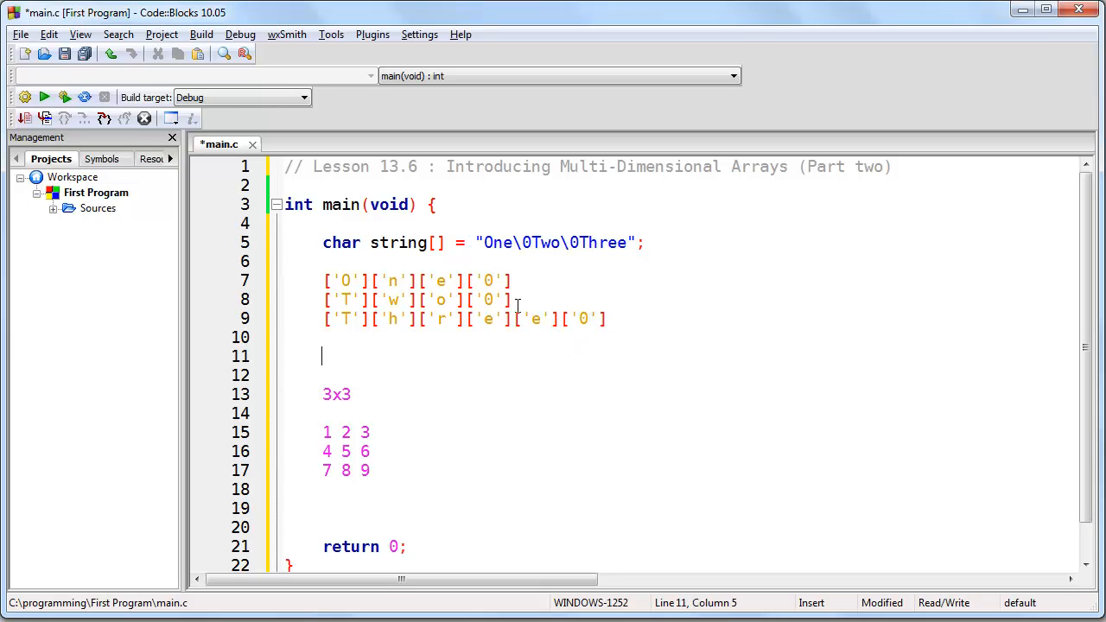
pyautogui.moveTo(560, 347)
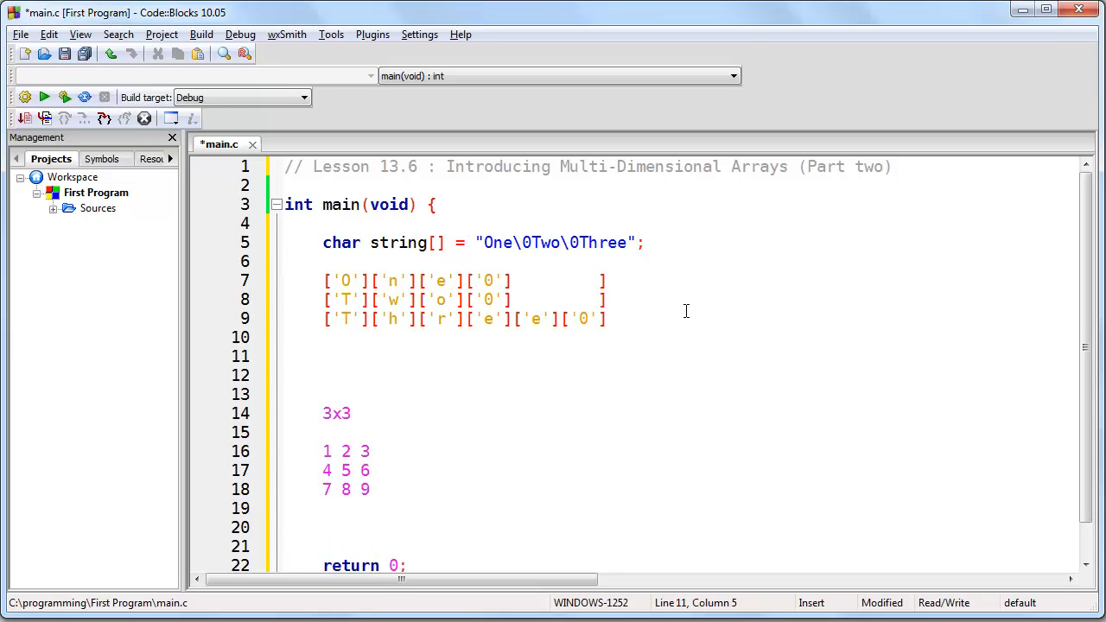
pyautogui.moveTo(429, 384)
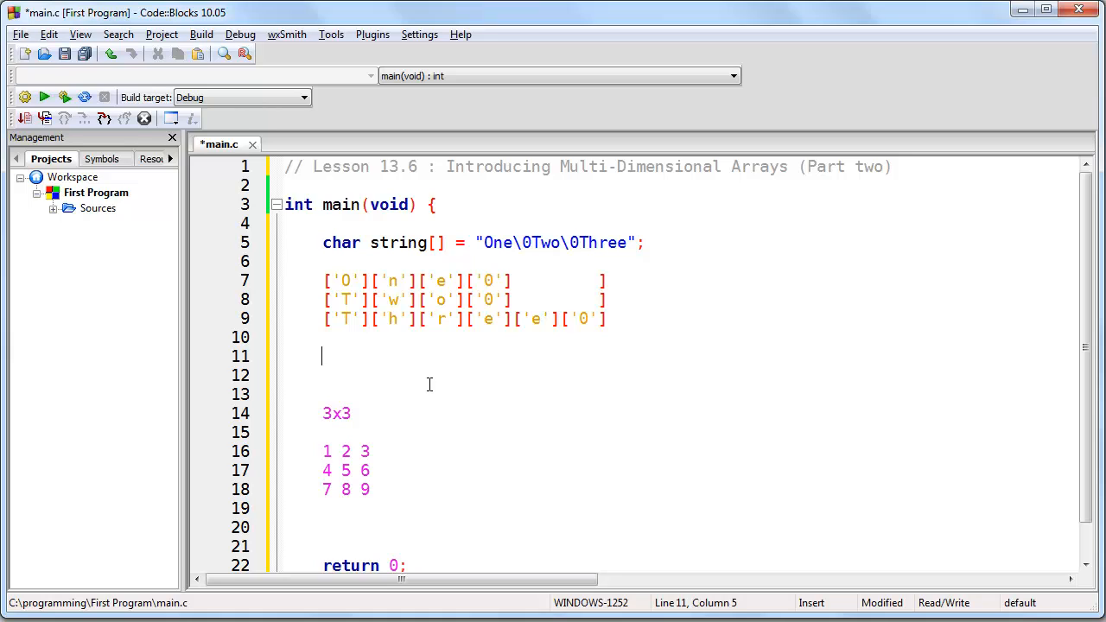
# - Type notes about 3 rows and columns
pyautogui.write('3 row')
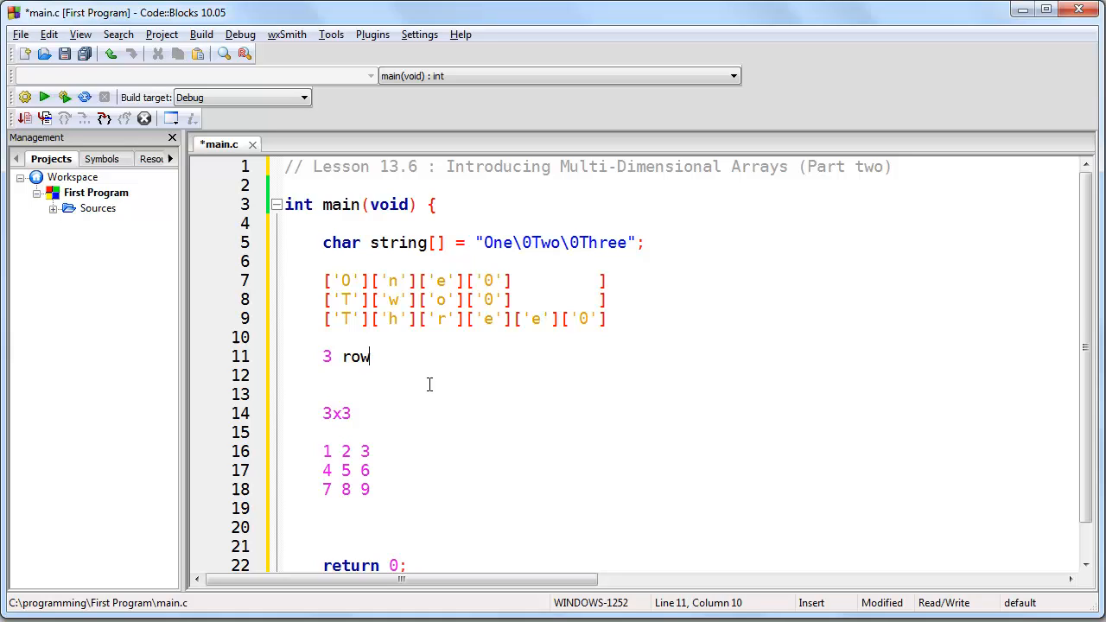
pyautogui.write('s')
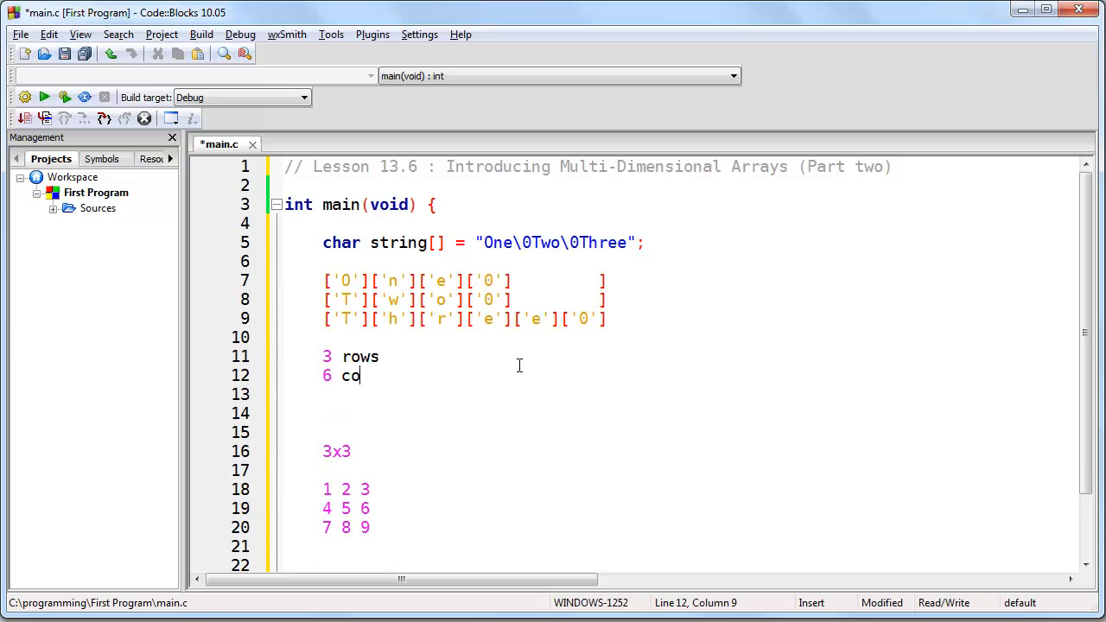
pyautogui.write('lumns')
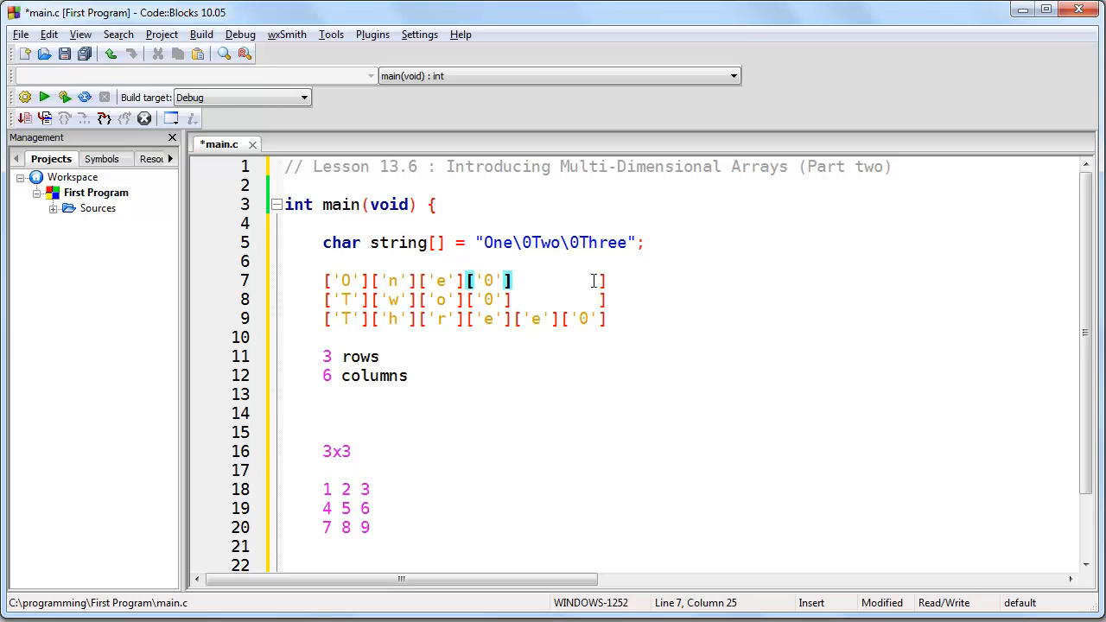
# - Pad the short rows with extra ['0'] characters so every row has six columns
pyautogui.click(523, 300)
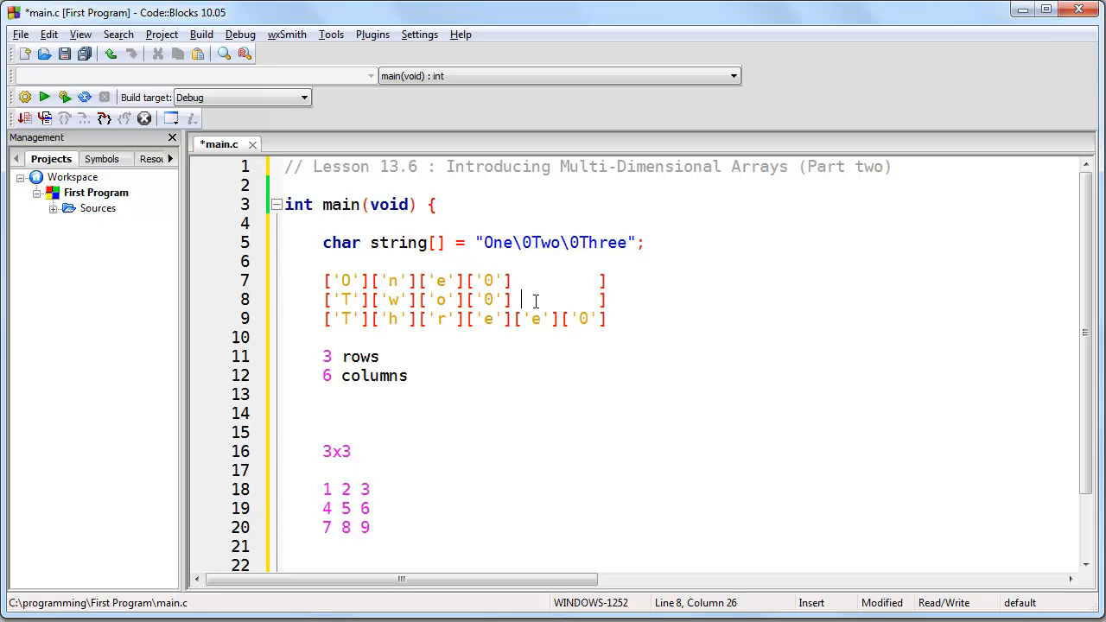
pyautogui.moveTo(521, 299); pyautogui.dragTo(602, 299)
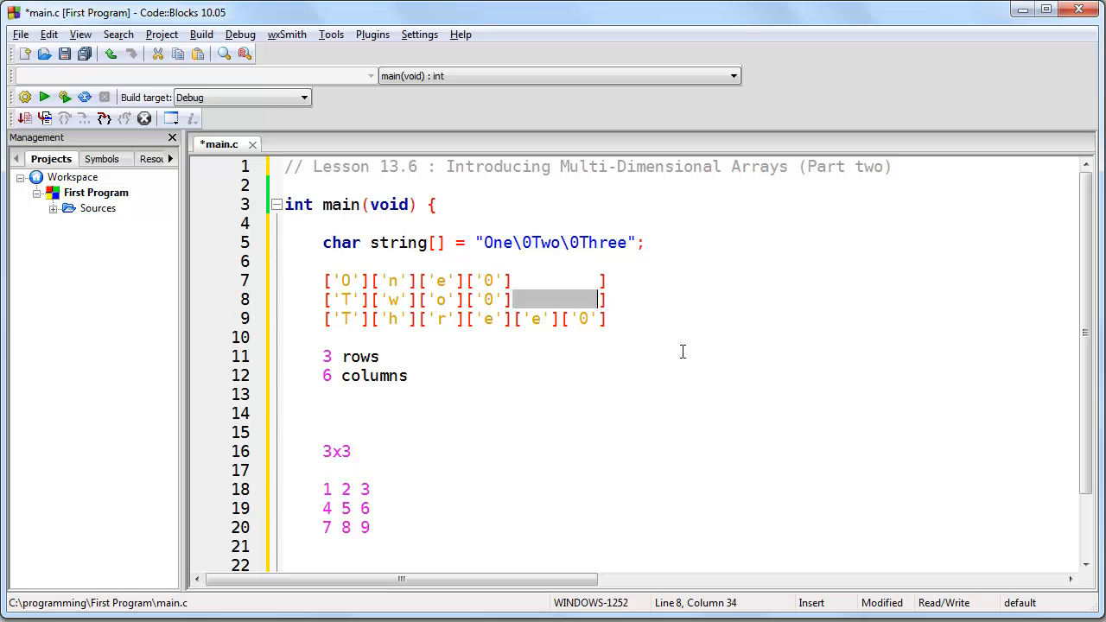
pyautogui.moveTo(693, 376)
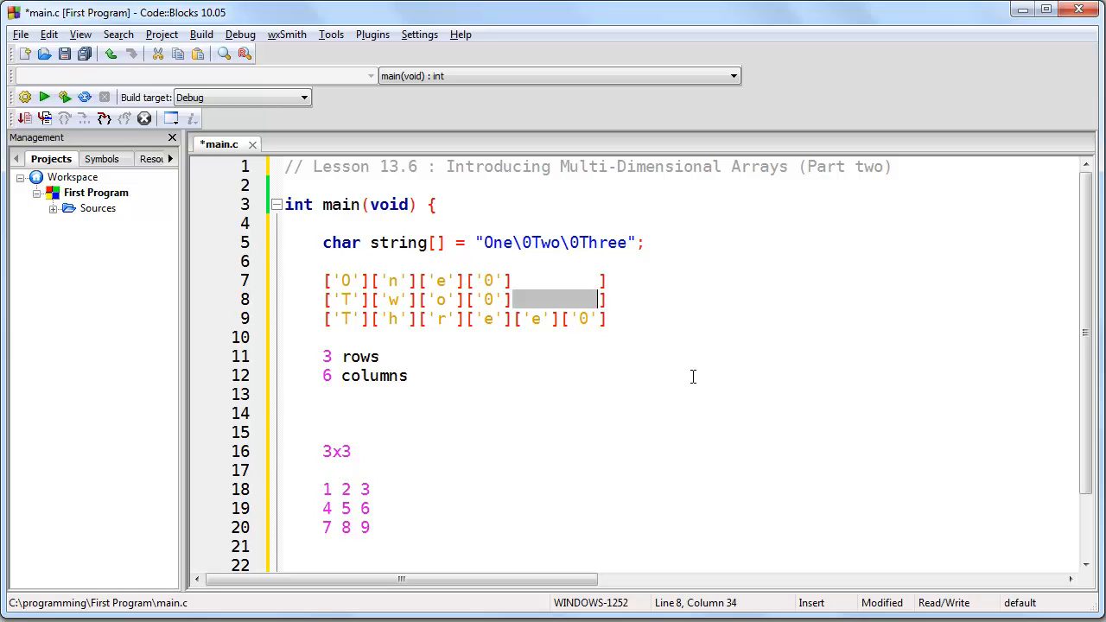
pyautogui.moveTo(538, 311)
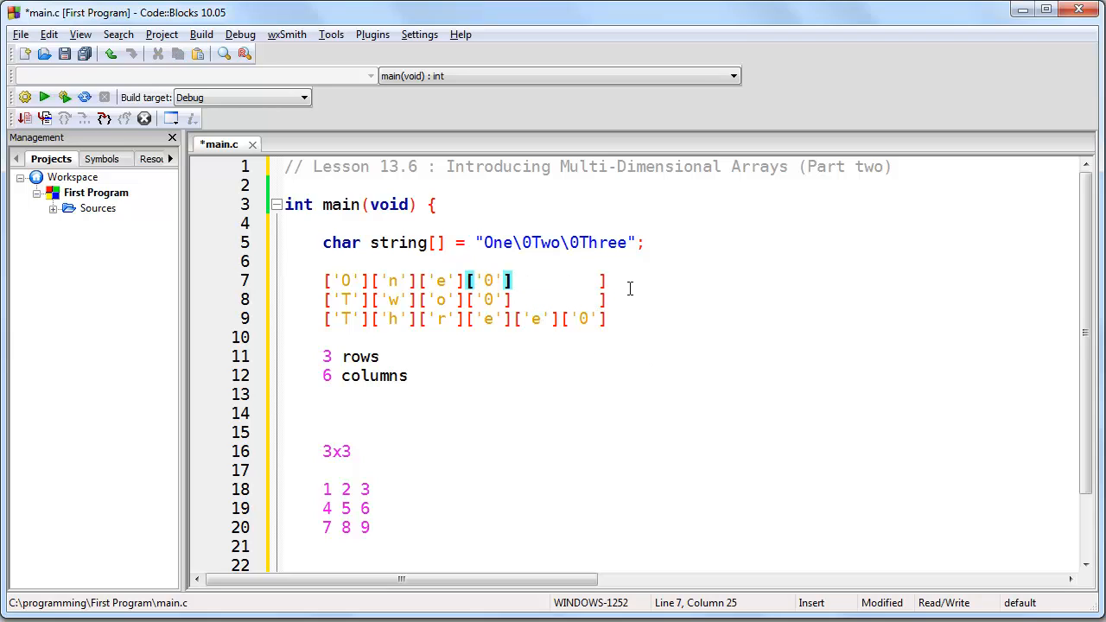
pyautogui.write("['0']")
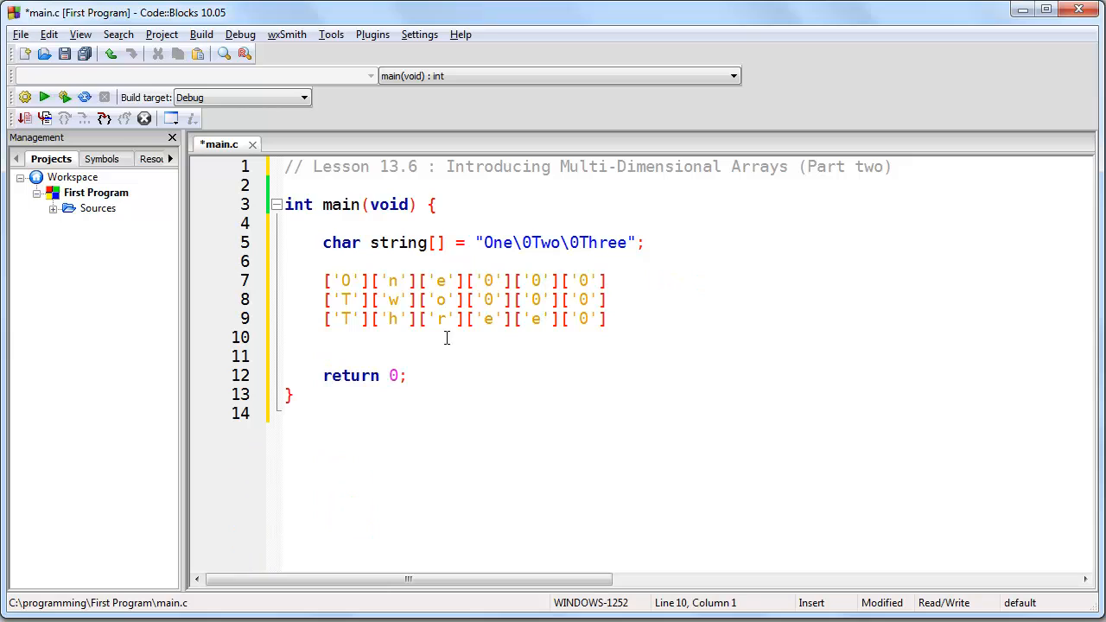
pyautogui.moveTo(525, 352)
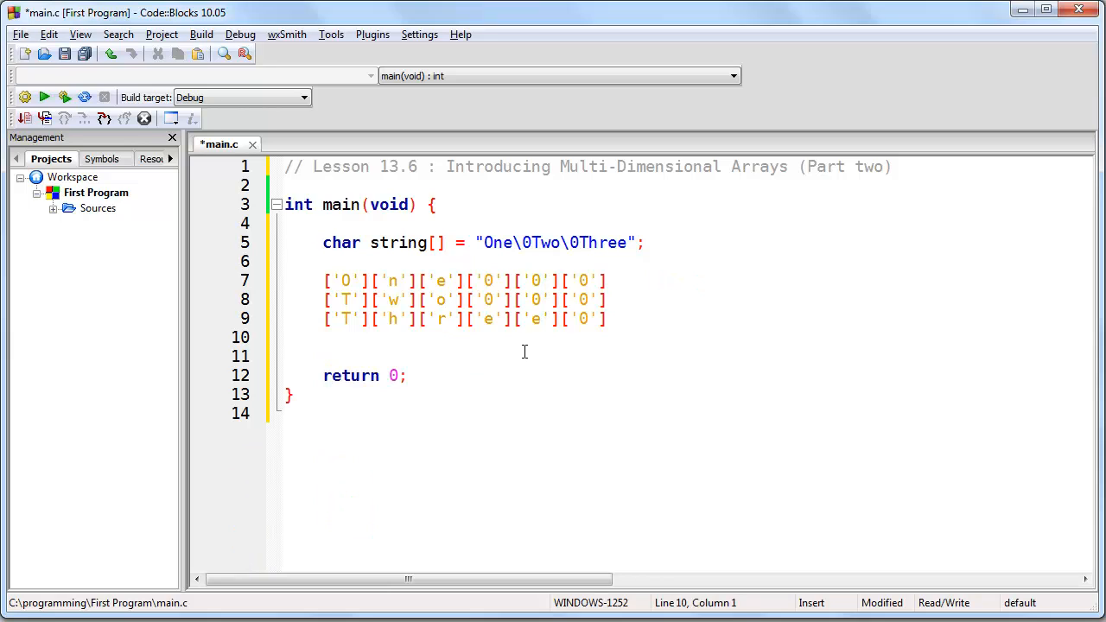
# - Change the string to "One\0\0\0Two\0\0\0Three" and hide the Management panel
pyautogui.click(290, 337)
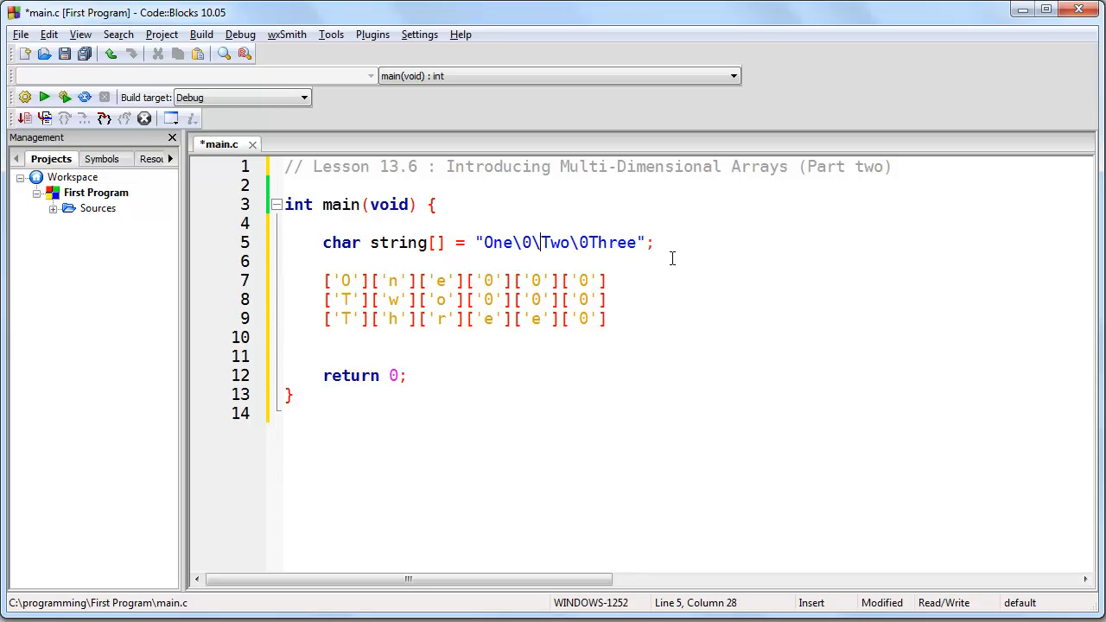
pyautogui.write('\\0\\0')
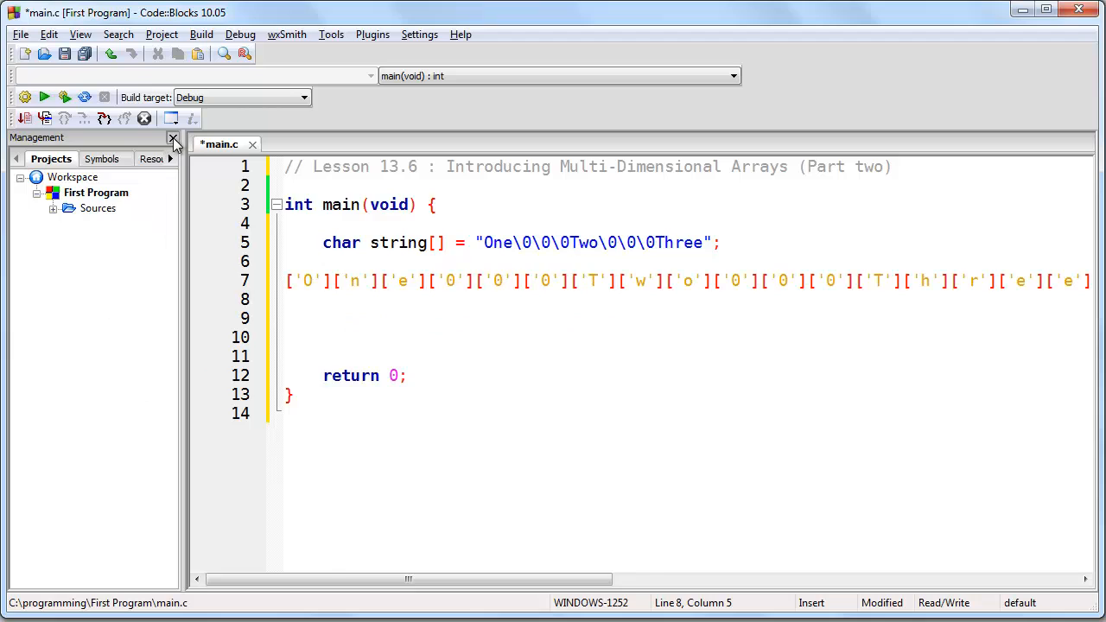
pyautogui.click(174, 139)
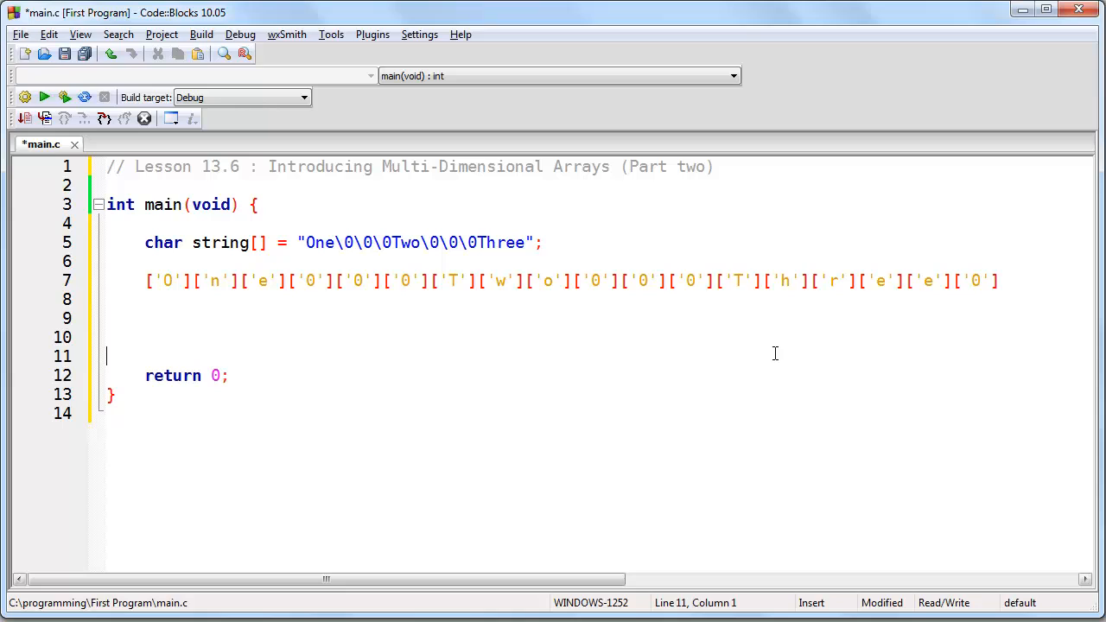
pyautogui.moveTo(756, 348)
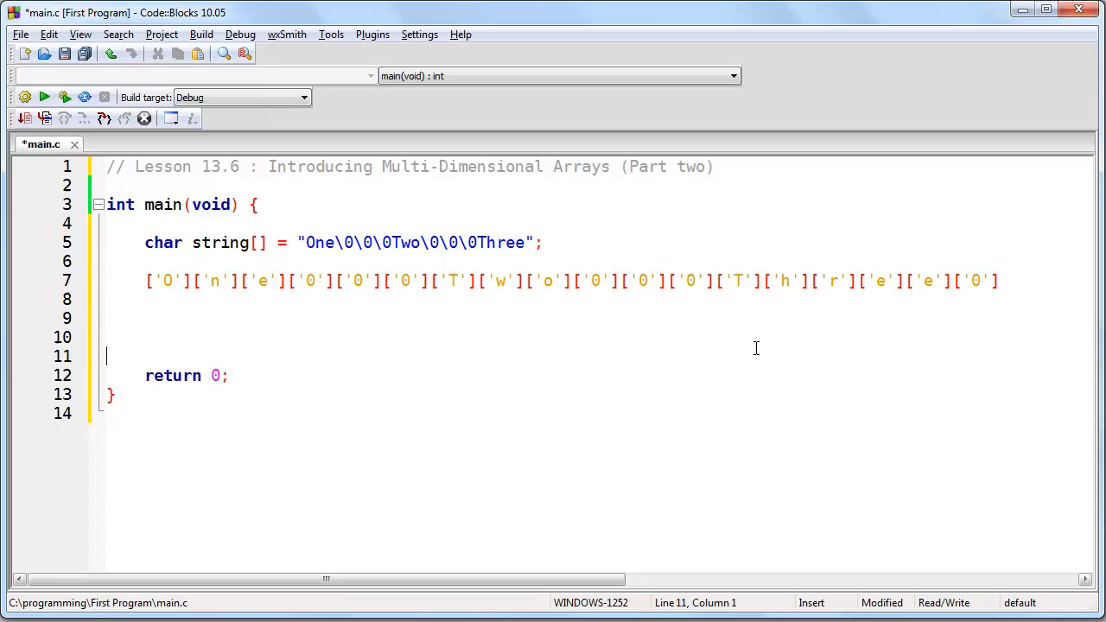
pyautogui.moveTo(751, 346)
pyautogui.write('//  ')
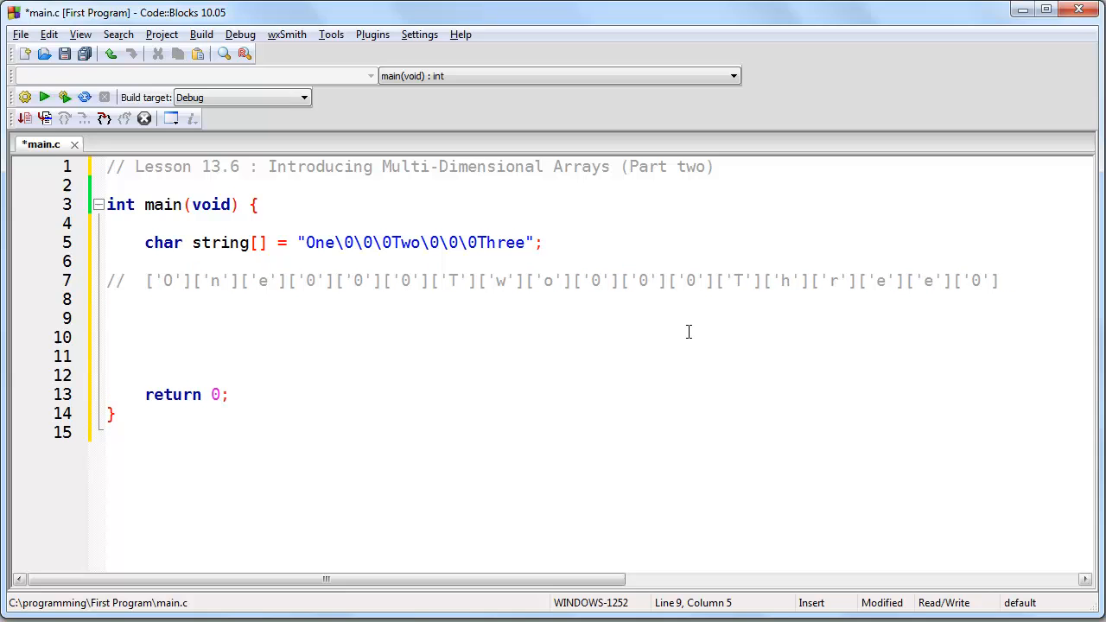
# - Add printf("%s \n", string); and build and run, showing only "One" in the console
pyautogui.write('printf("%s \\n", string);')
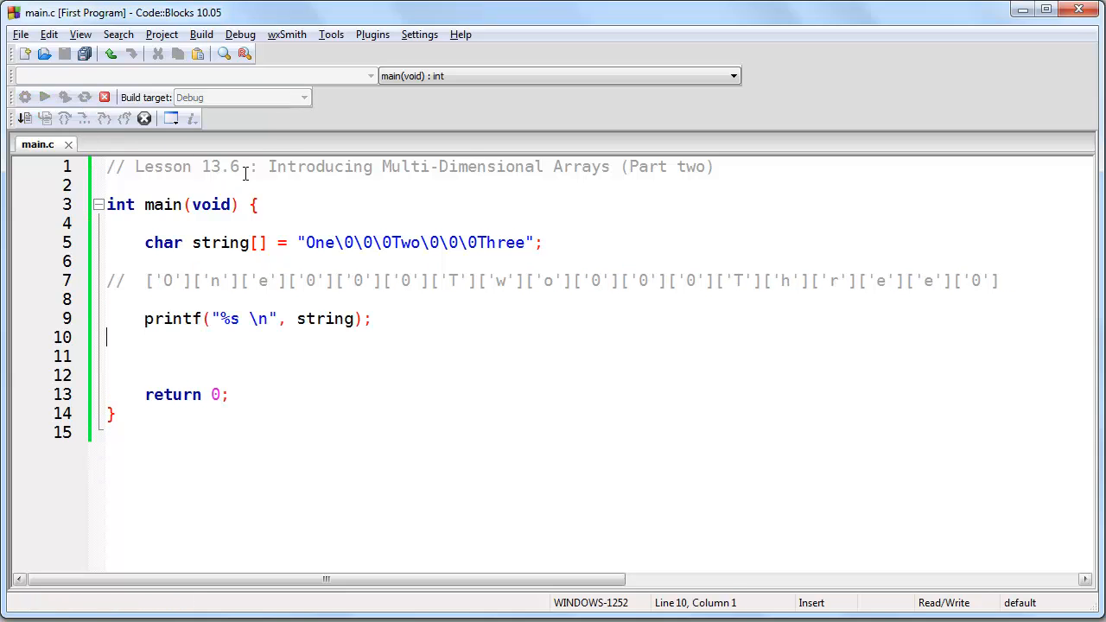
pyautogui.click(45, 96)
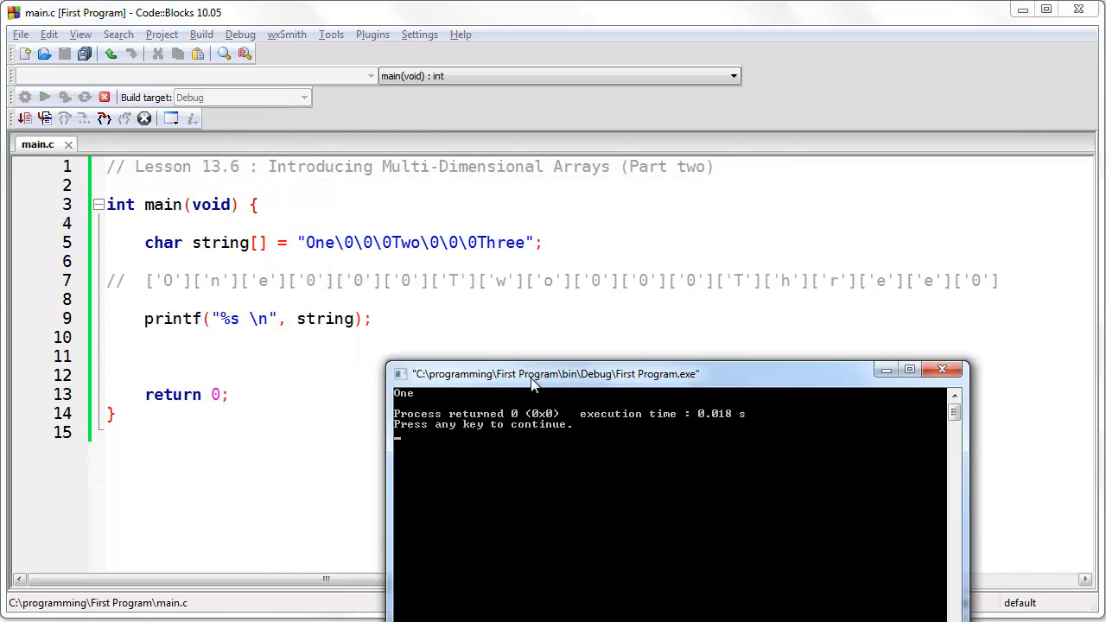
pyautogui.moveTo(532, 373); pyautogui.dragTo(648, 368)
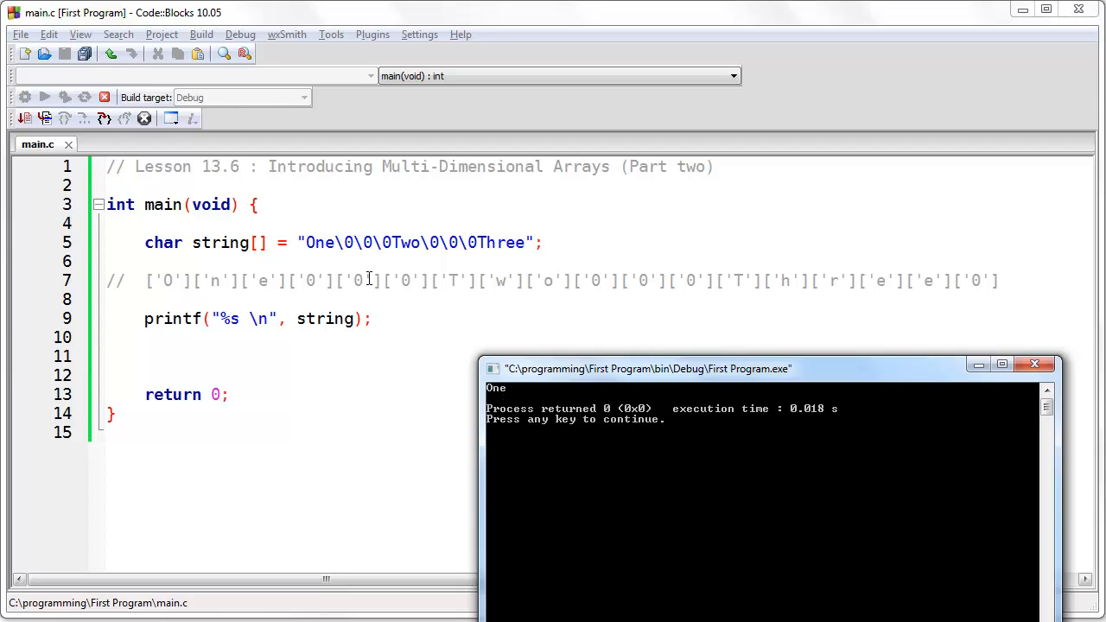
pyautogui.moveTo(657, 413)
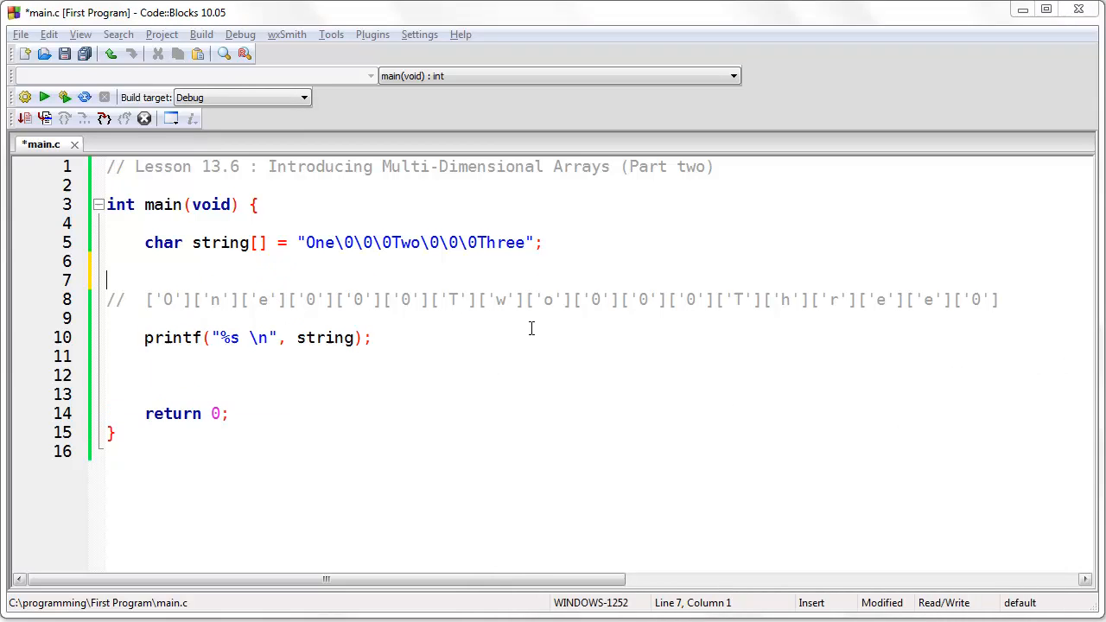
# - Add a // \/ marker, run printf with string + 6 to show "Two", then realign the marker
pyautogui.write('\\/')
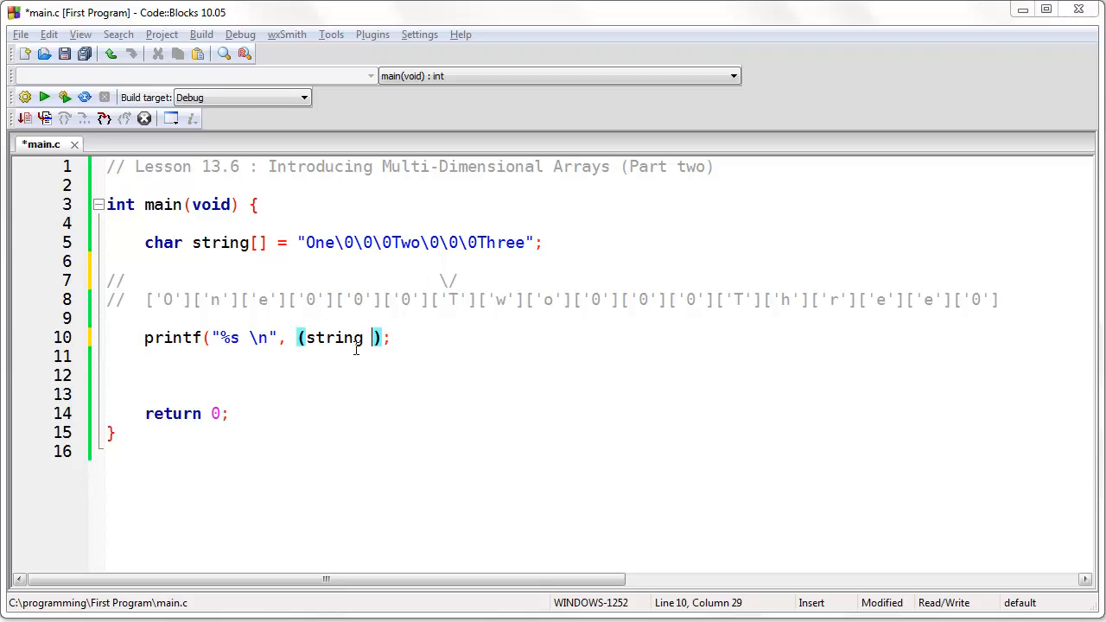
pyautogui.write('+ 6)')
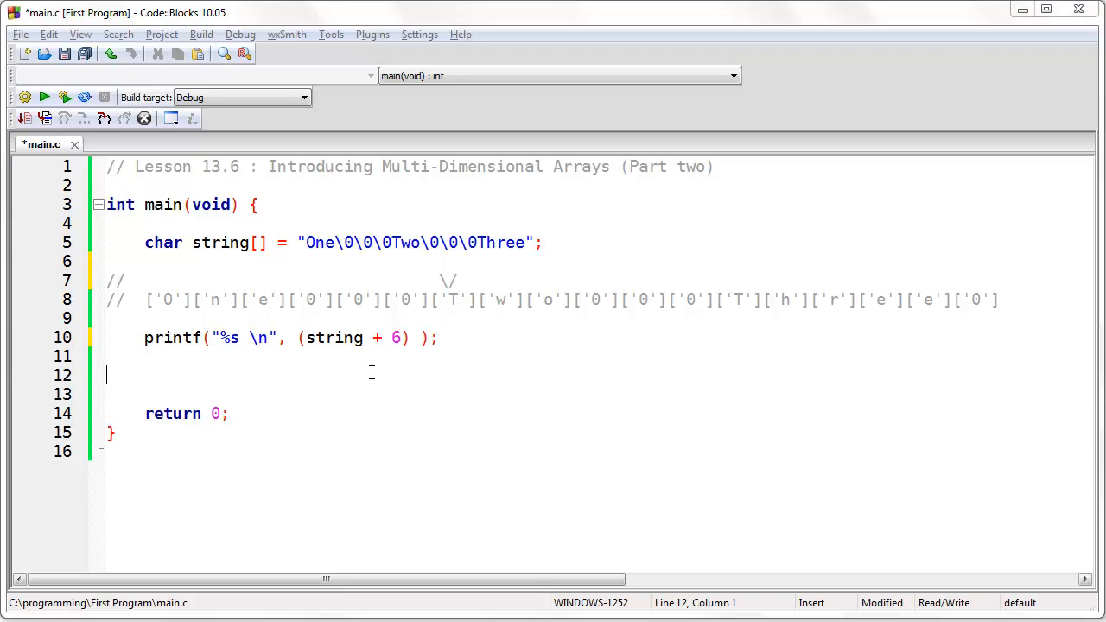
pyautogui.click(44, 97)
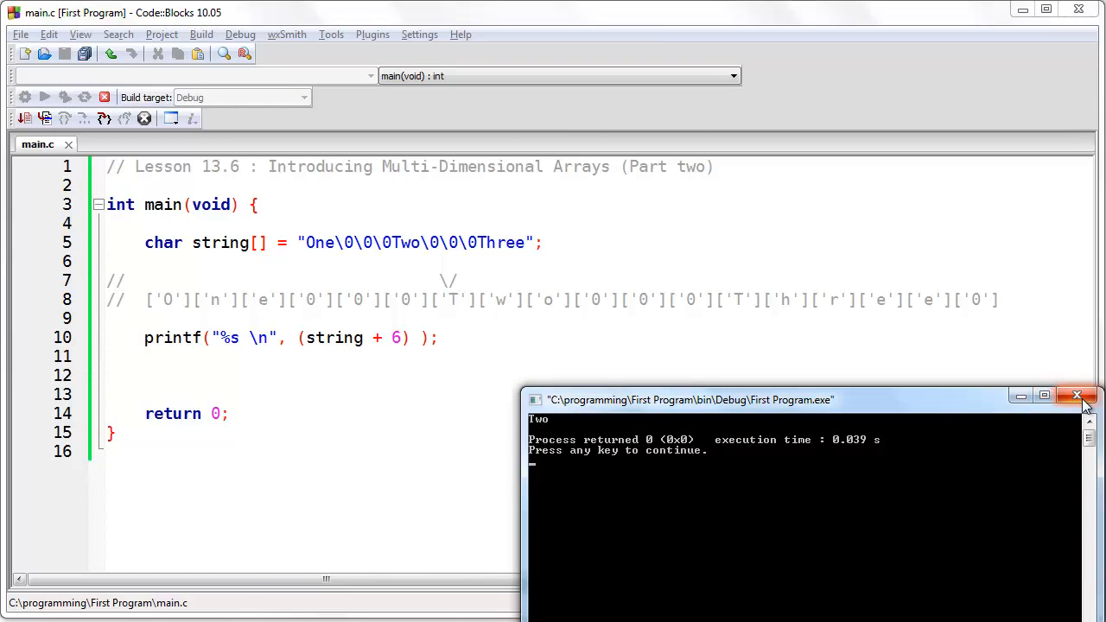
pyautogui.click(1078, 395)
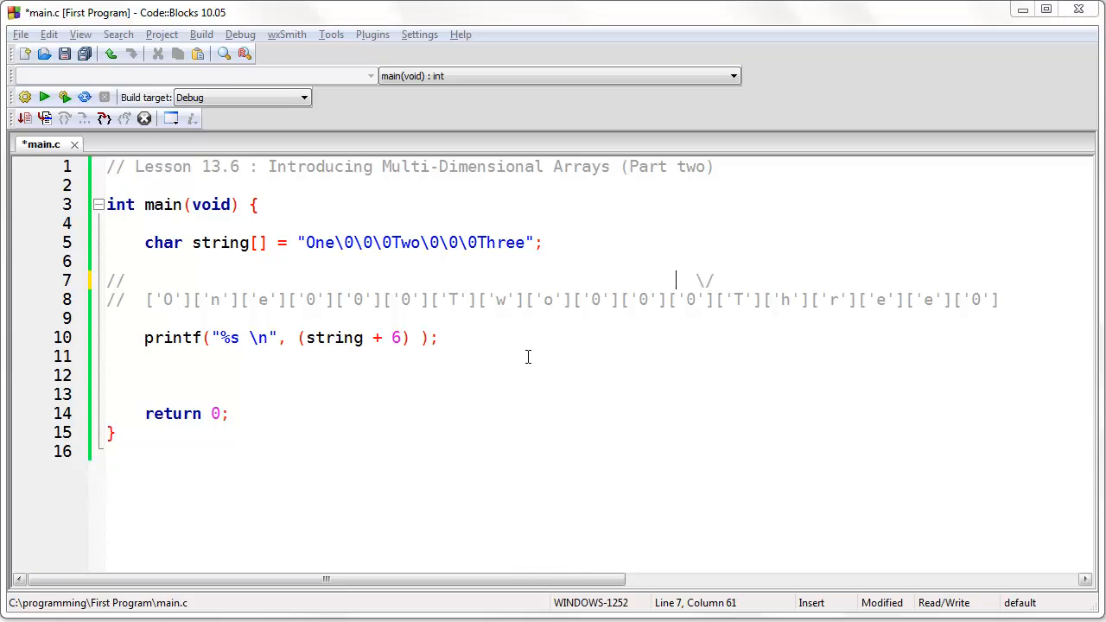
pyautogui.click(395, 338)
pyautogui.write('12')
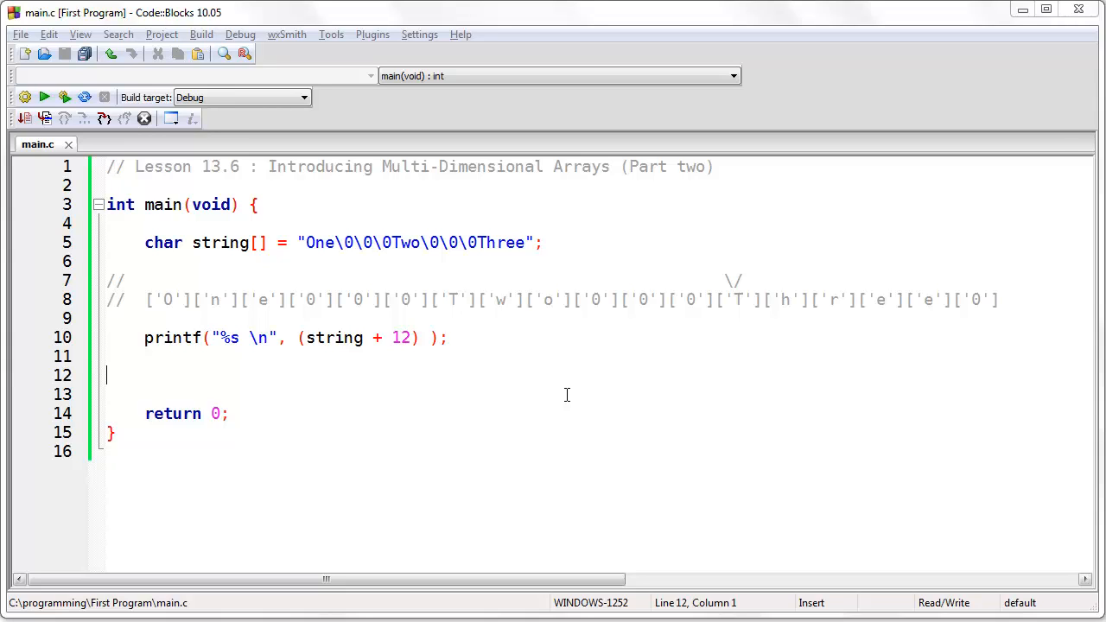
# - Replace the printf offset 12 with (6 * 1) and build and run
pyautogui.click(392, 338)
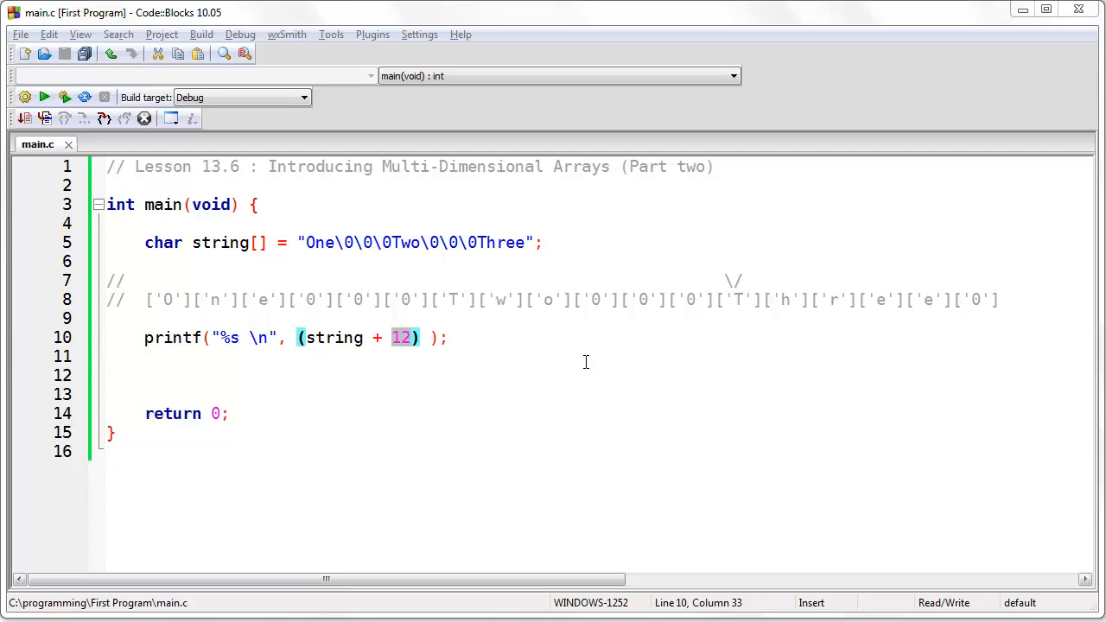
pyautogui.write('(6 * 0)')
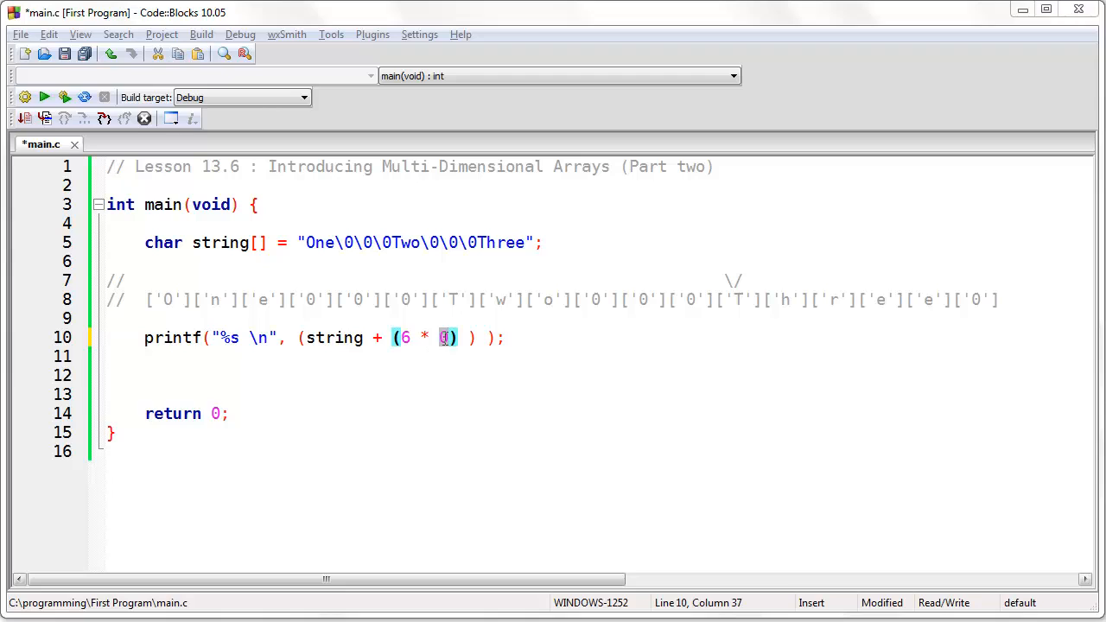
pyautogui.write('1')
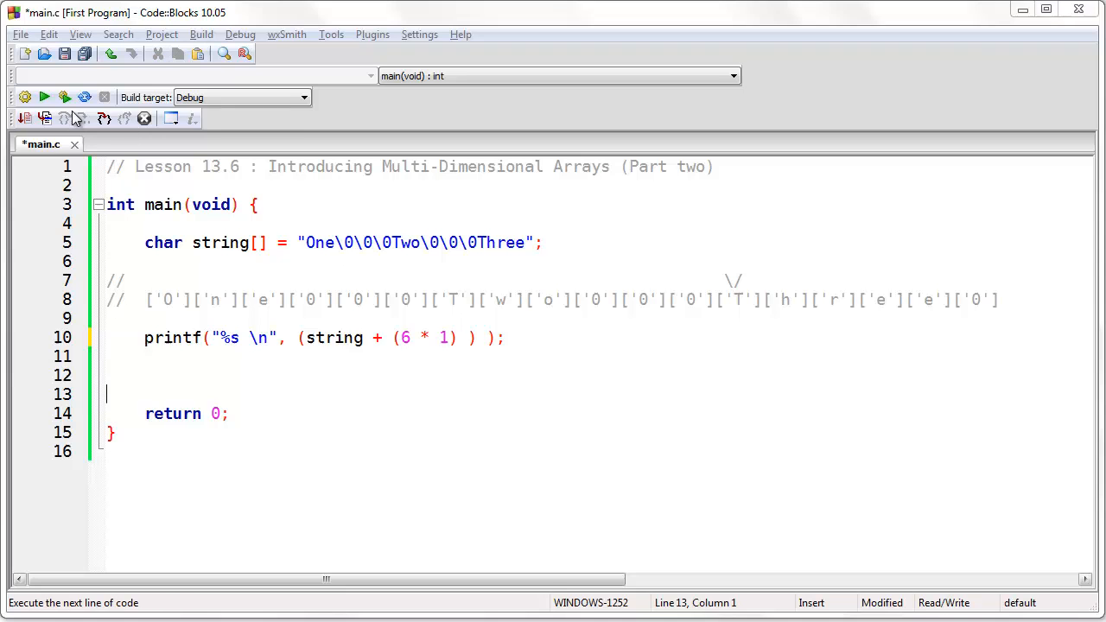
pyautogui.click(44, 97)
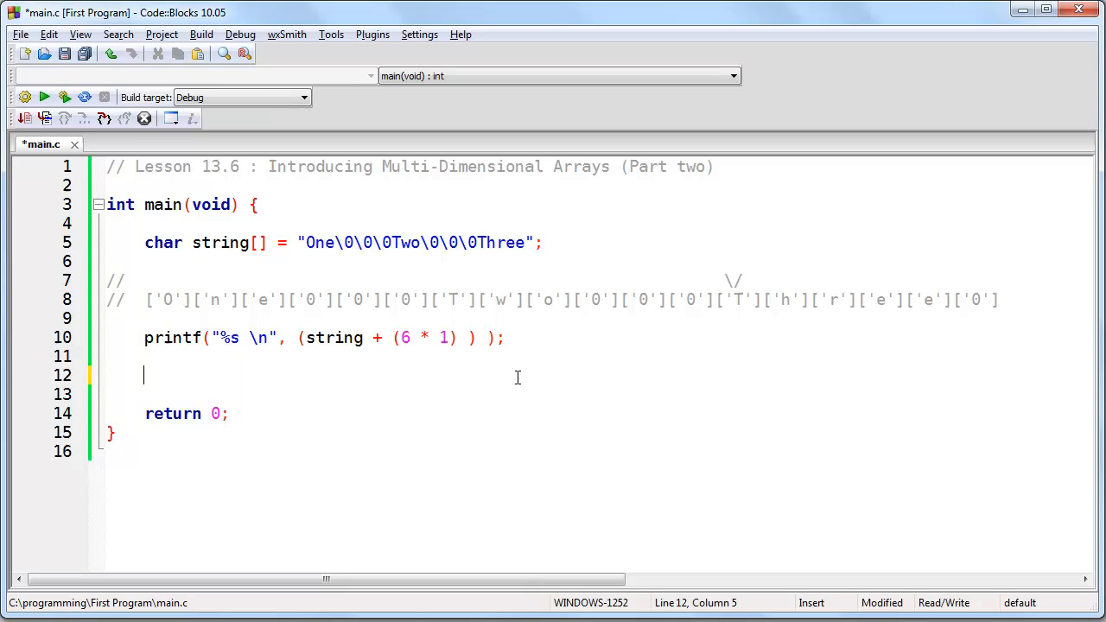
# - Add lines mapping (string + (6 * 0/1/2)) to "One", "Two" and "Three"
pyautogui.write('(string + (6 * 0) ) = "One";')
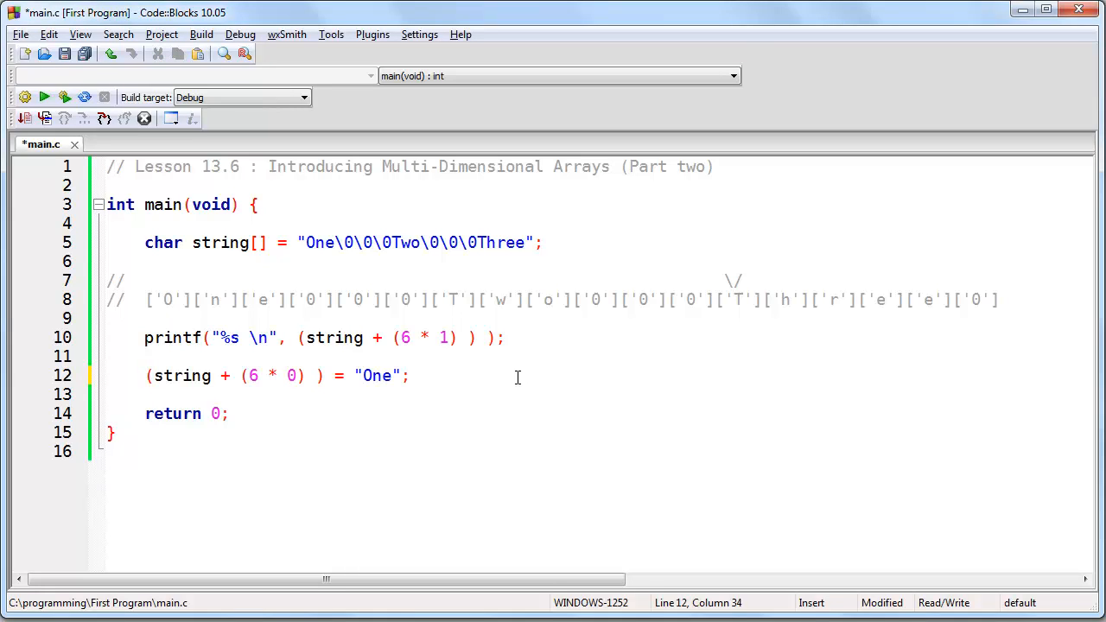
pyautogui.write('(string + (6 * 1) ) = "Two";')
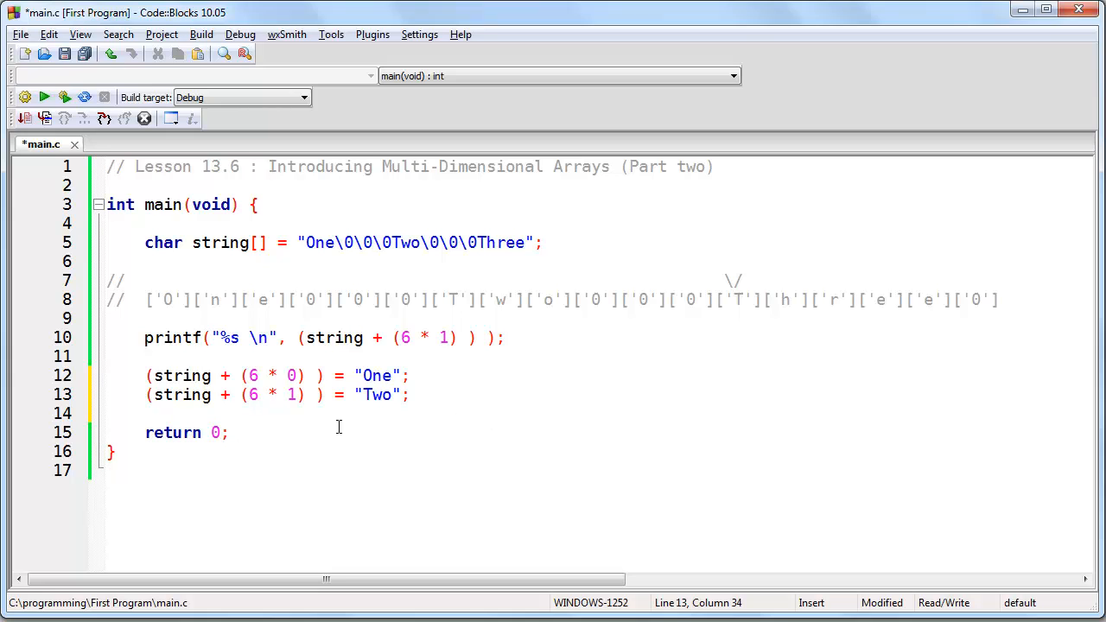
pyautogui.write('(string + (6 * 2) ) = "Three";')
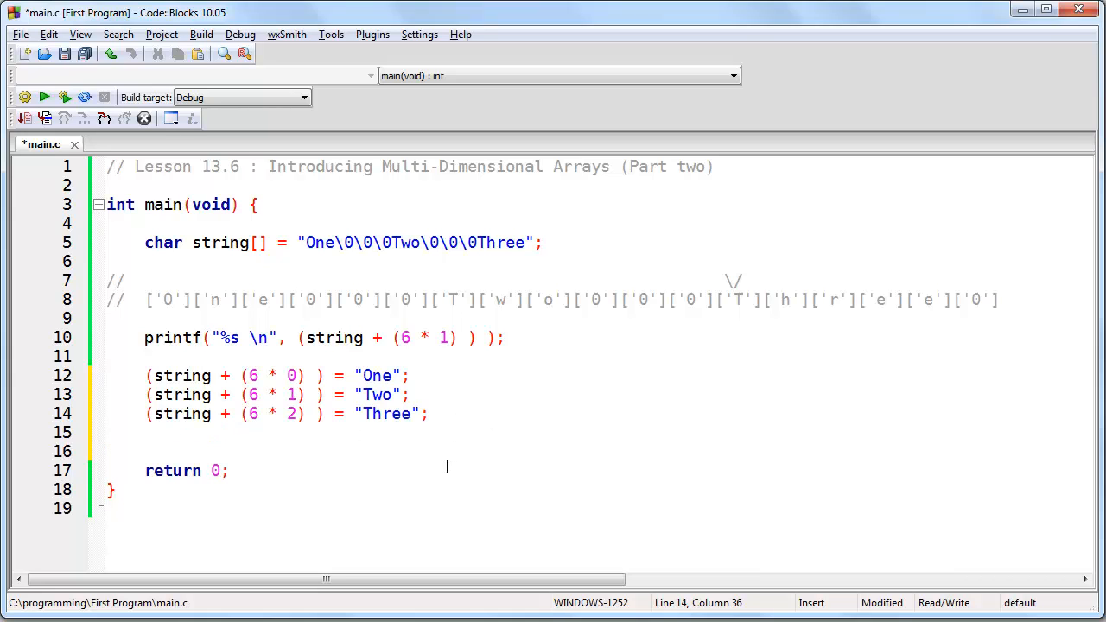
pyautogui.click(296, 419)
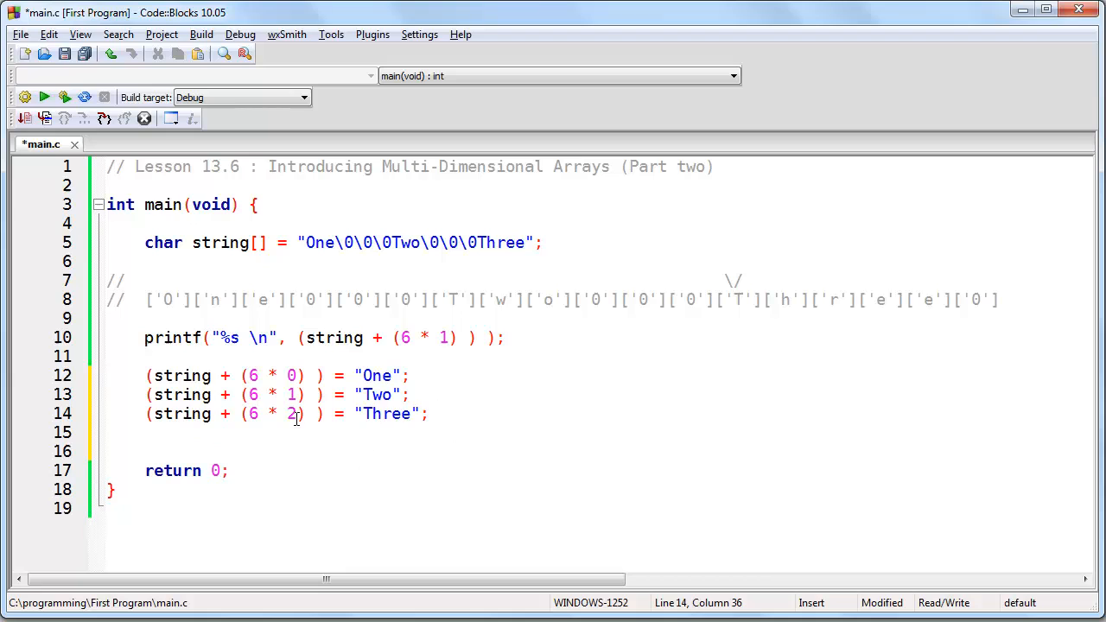
pyautogui.click(292, 395)
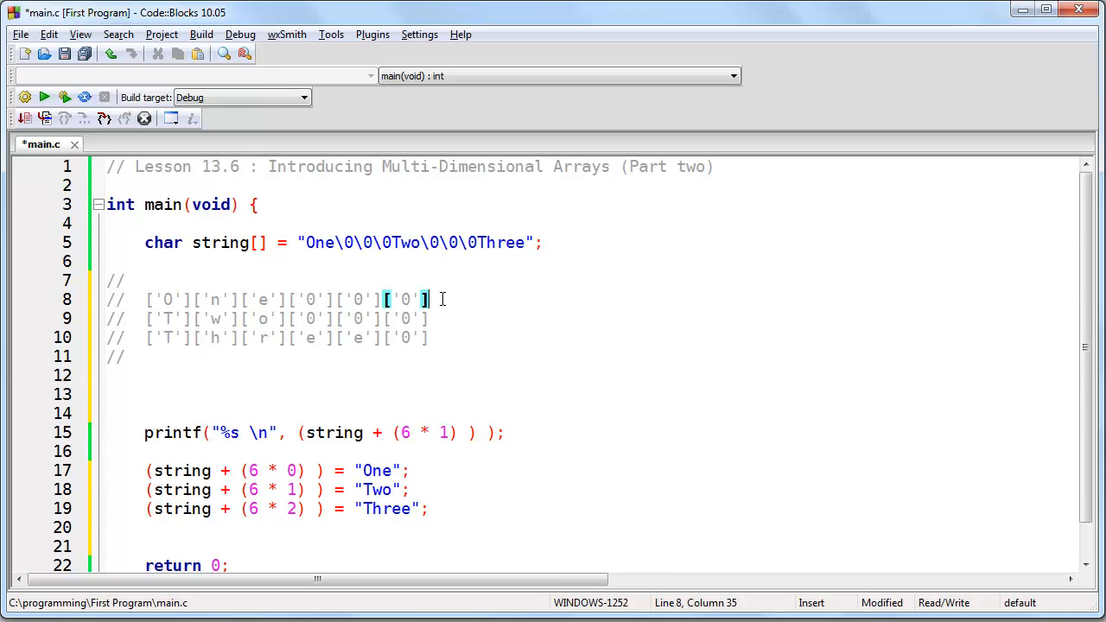
# - Label the three commented character rows row[0], row[1] and row[2]
pyautogui.write('row[0]')
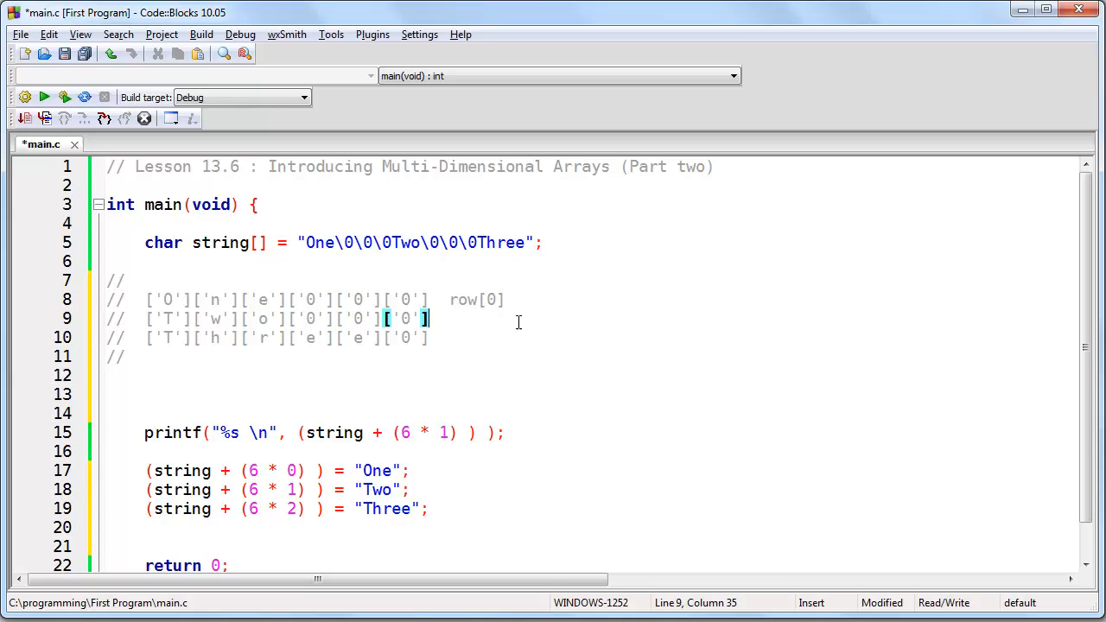
pyautogui.write('row[1]')
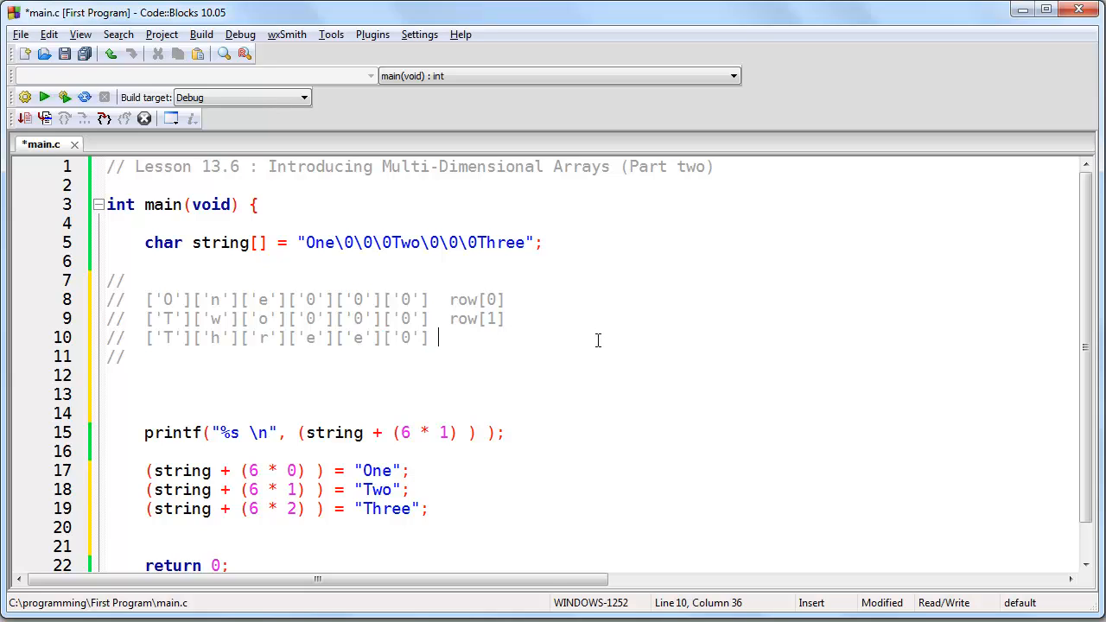
pyautogui.write('row[2]')
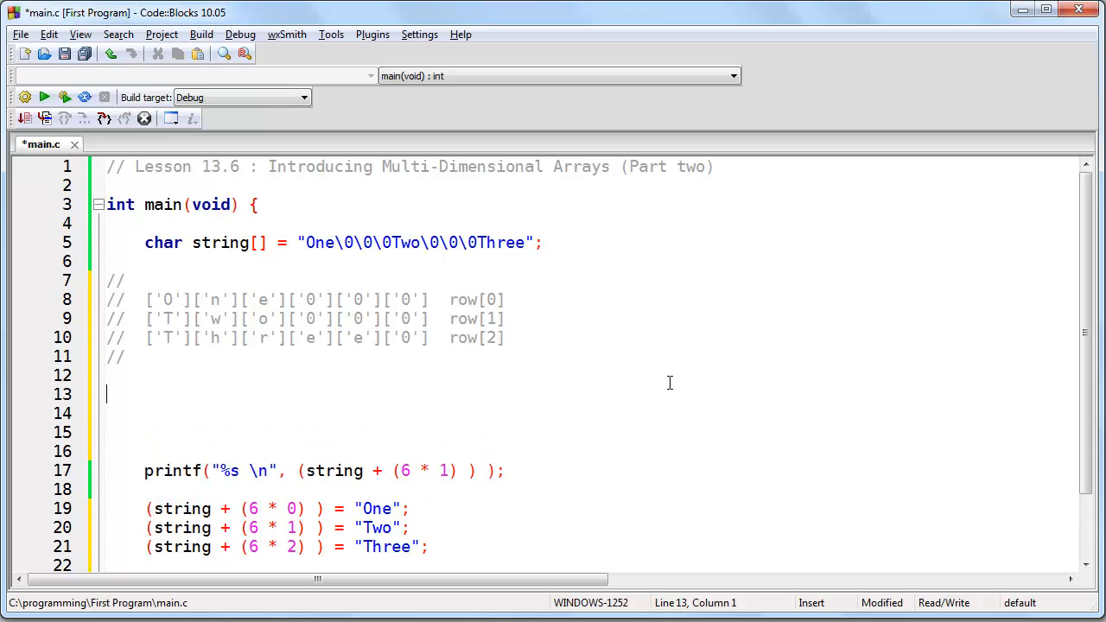
# - Enter the lines row[0] = "One\0\0\0", row[1] = "Two\0\0\0" and row[2] = "Three\0"
pyautogui.write('row[0]')
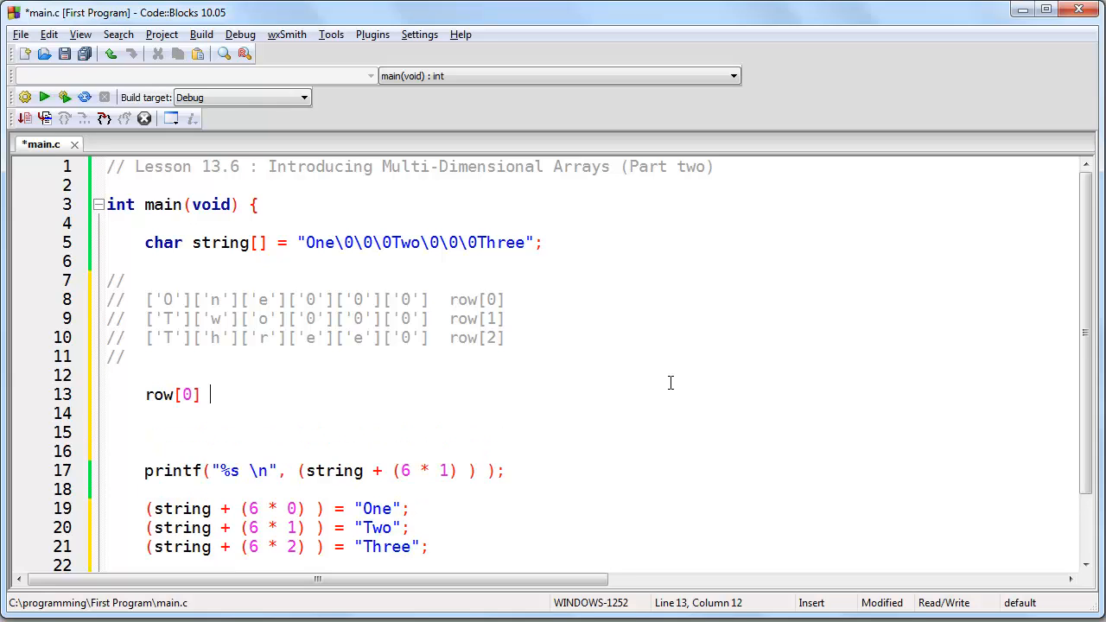
pyautogui.write('= "One"')
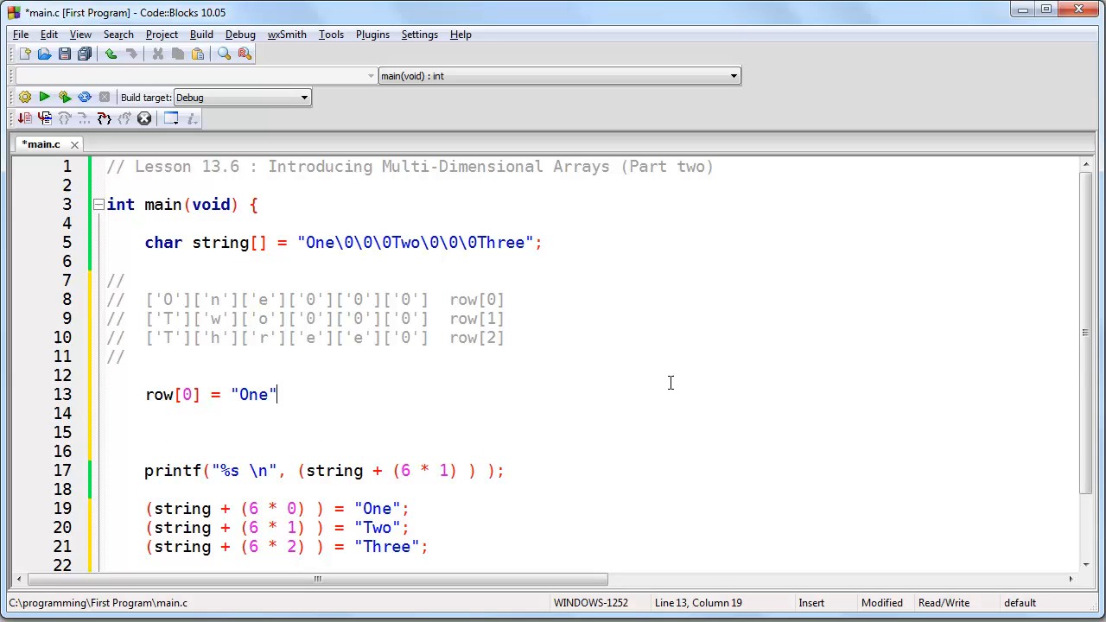
pyautogui.write('\\')
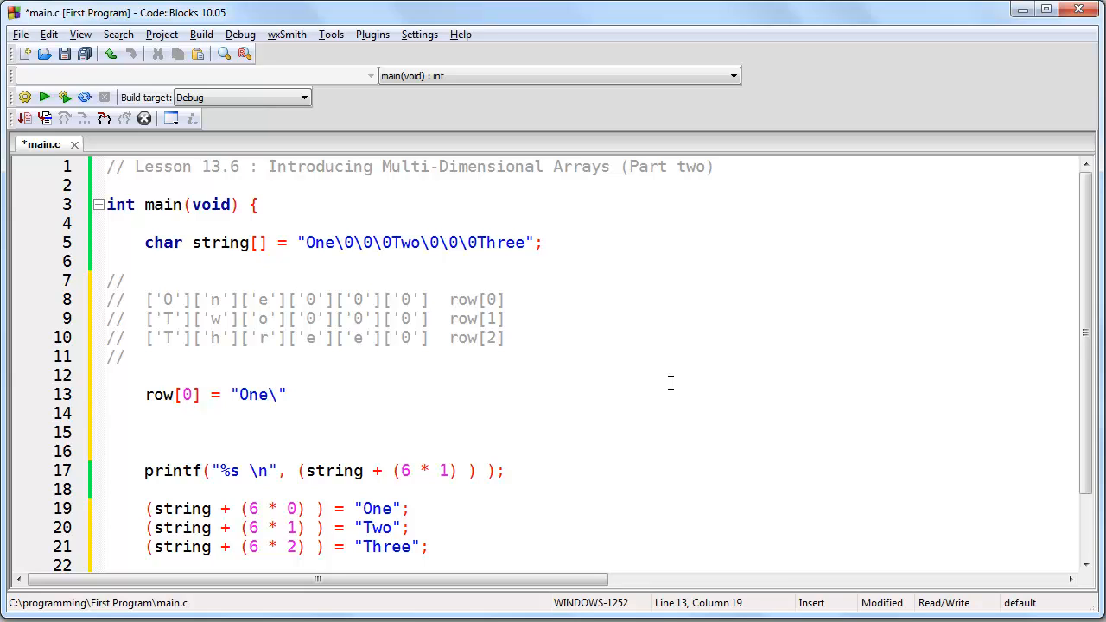
pyautogui.write('0\\0\\0')
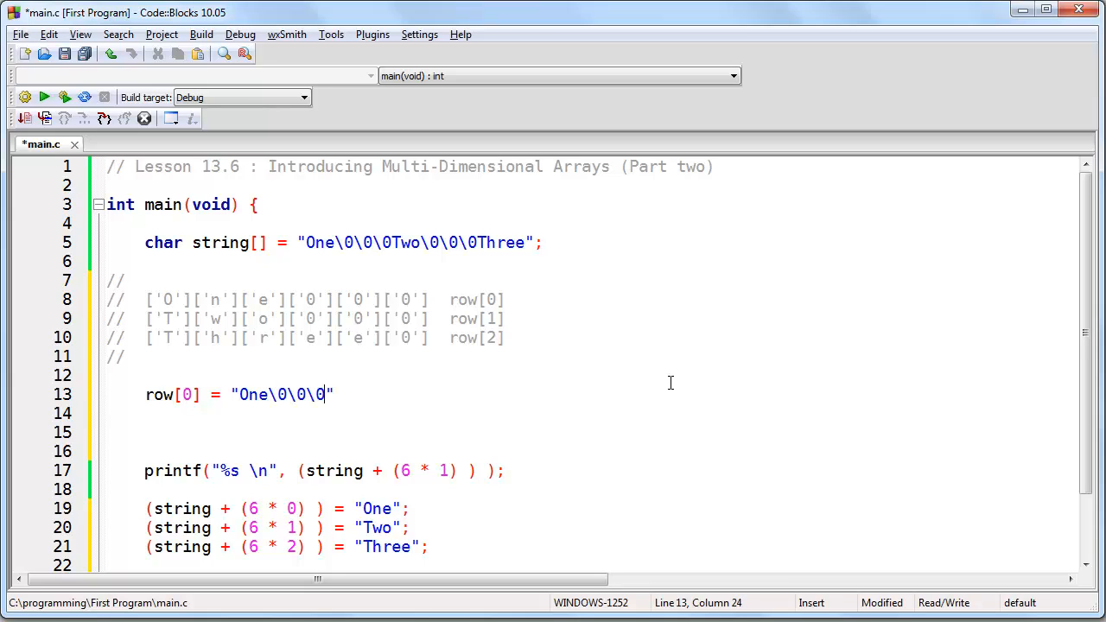
pyautogui.write('r')
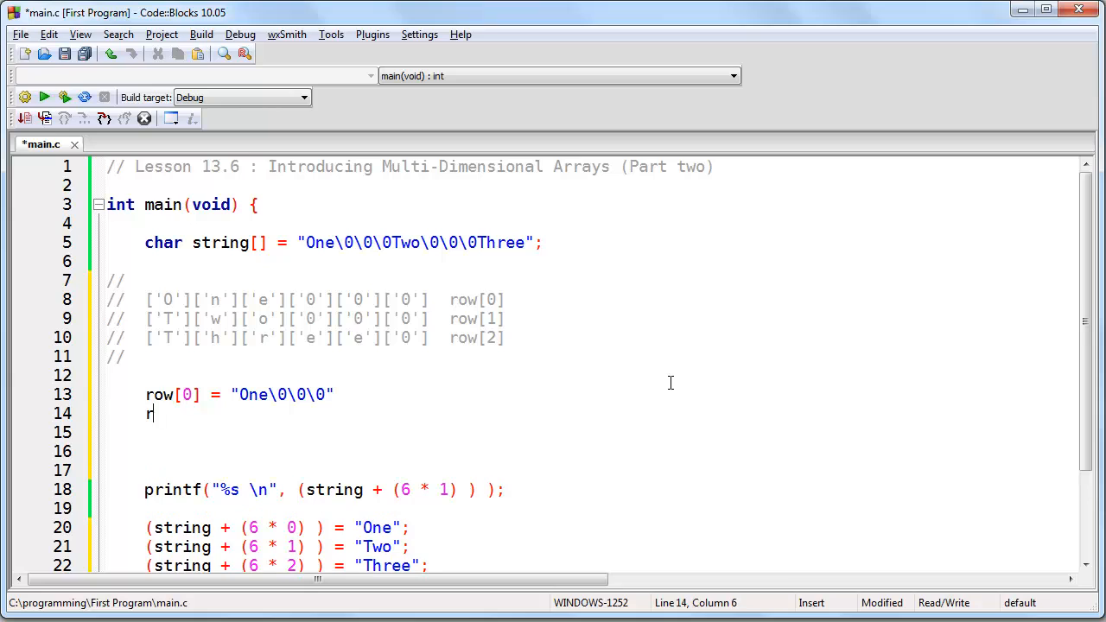
pyautogui.write('ow[1] = "')
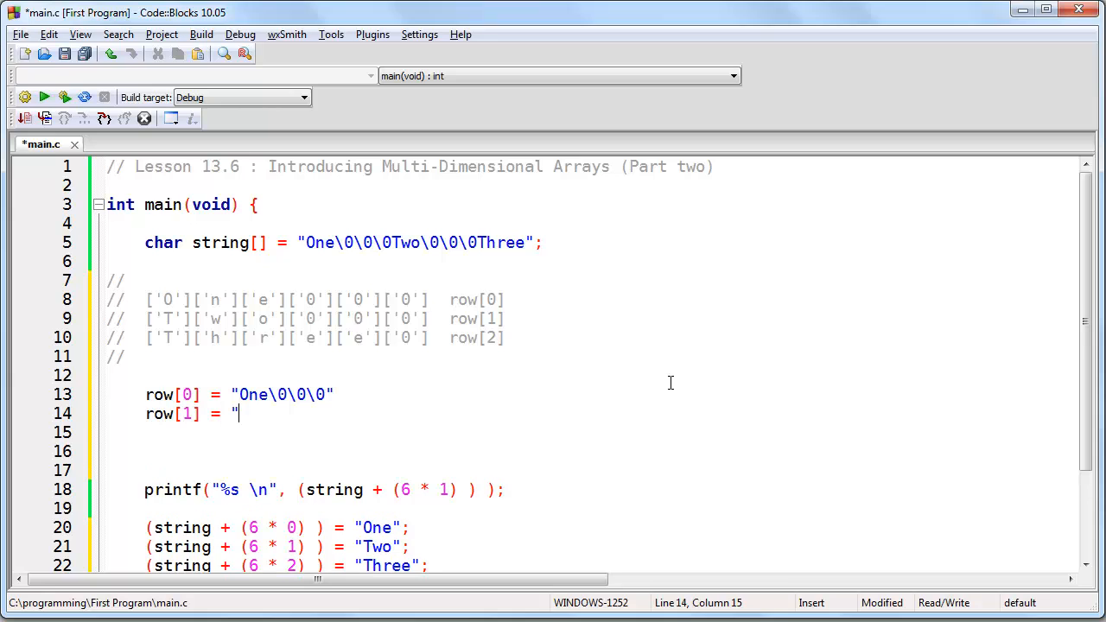
pyautogui.write('Two\\0\\0\\0')
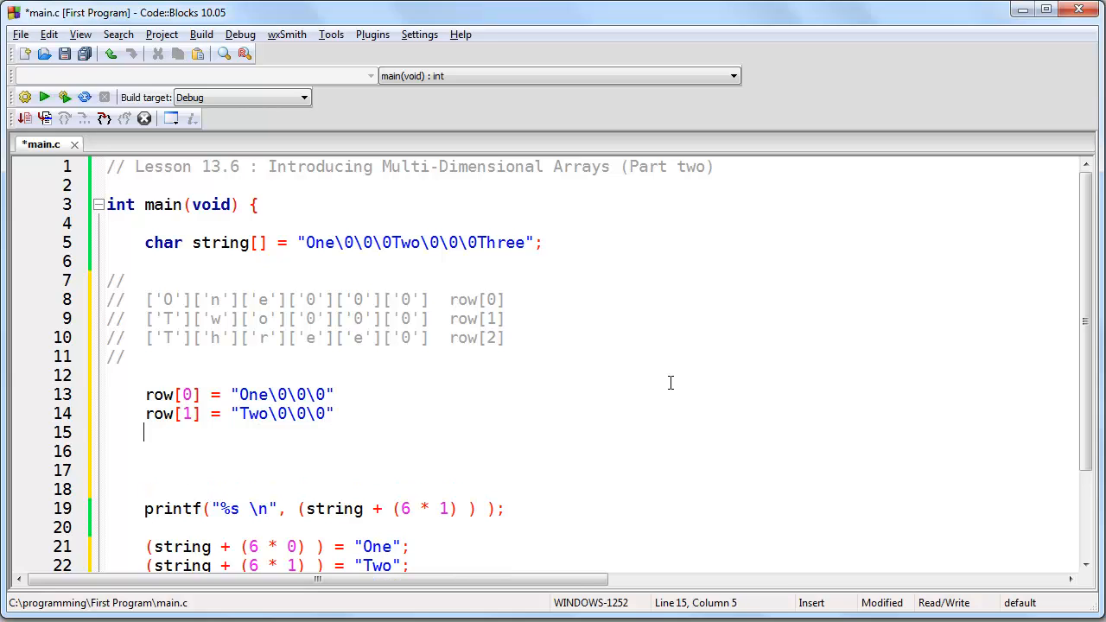
pyautogui.write('row[2] =')
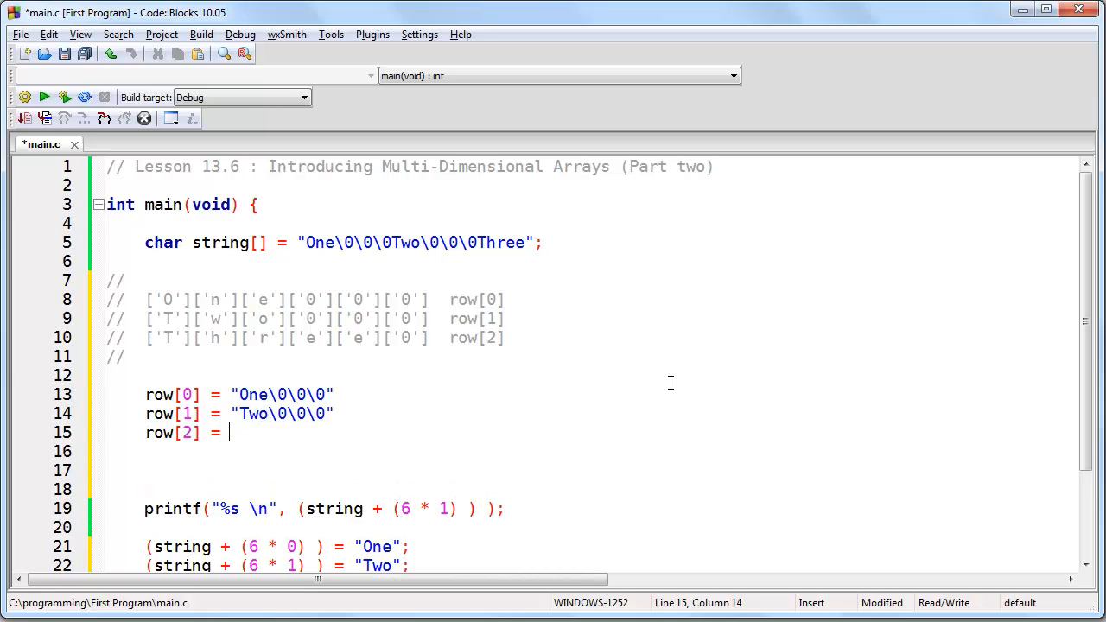
pyautogui.write('"Three\\0"')
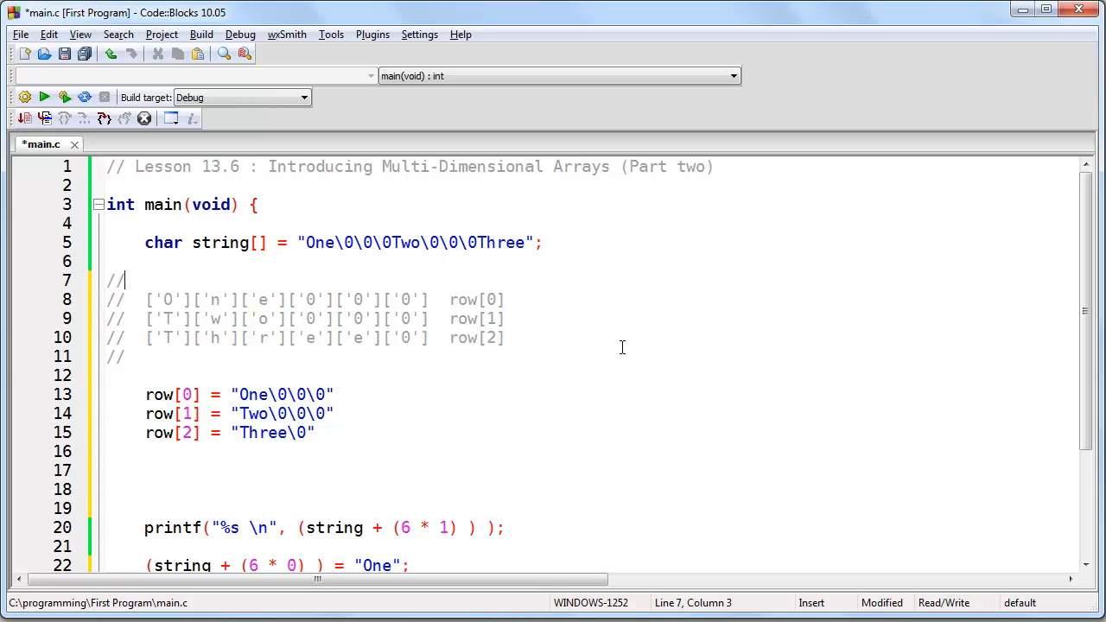
# - Type the column indices 0 to 5 over the commented character grid
pyautogui.write('0')
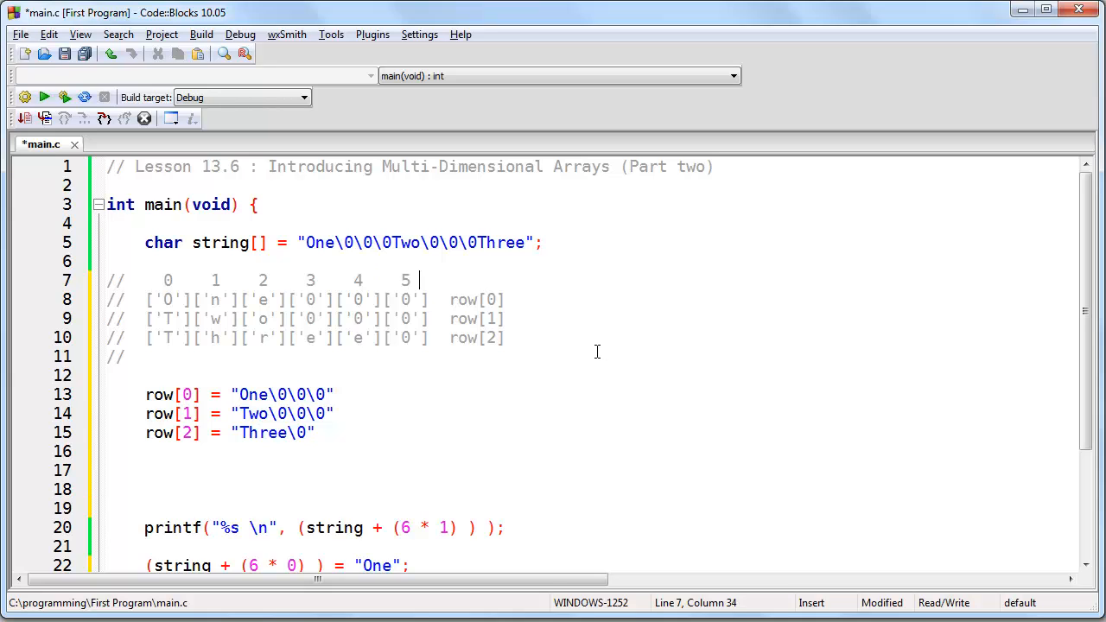
pyautogui.moveTo(408, 425)
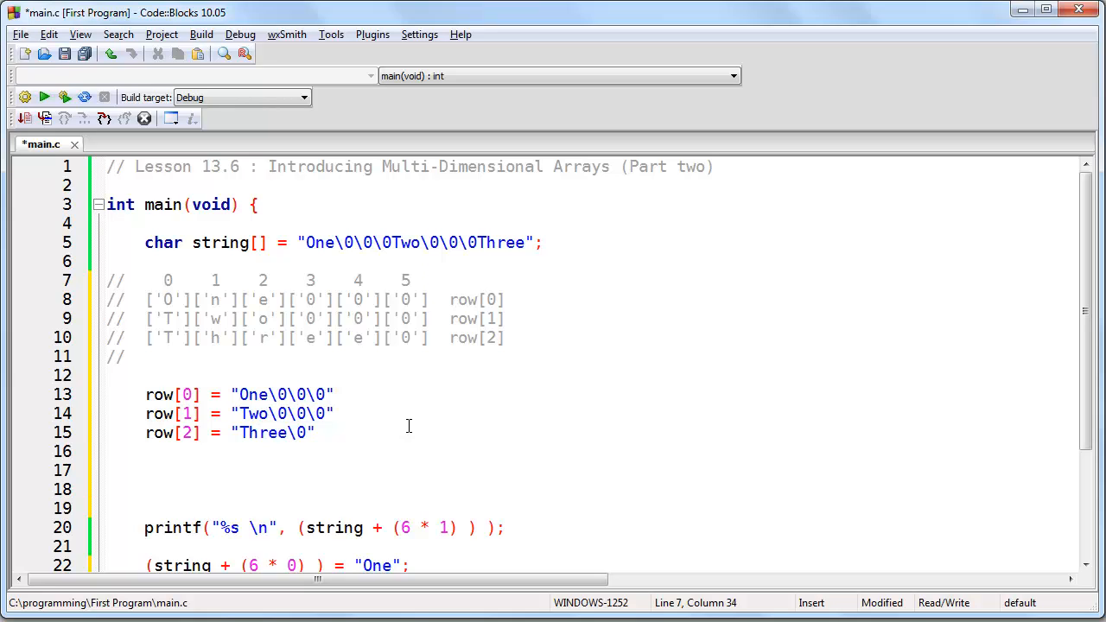
pyautogui.moveTo(401, 426)
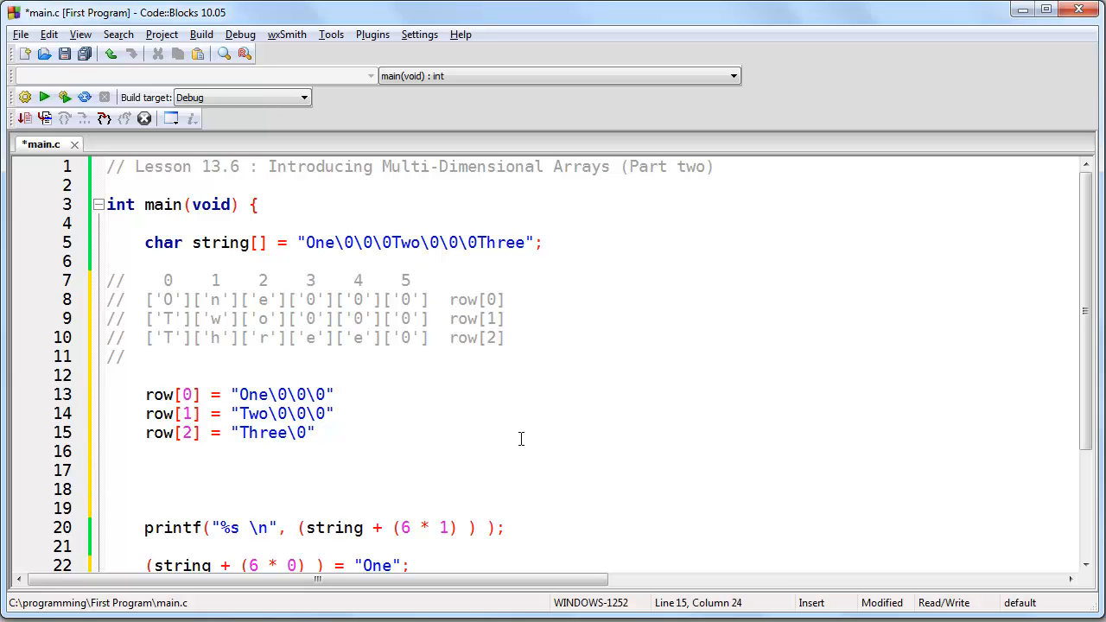
# - Write a printf("%s \n", row[...]) line and add the [1] index
pyautogui.write('prin')
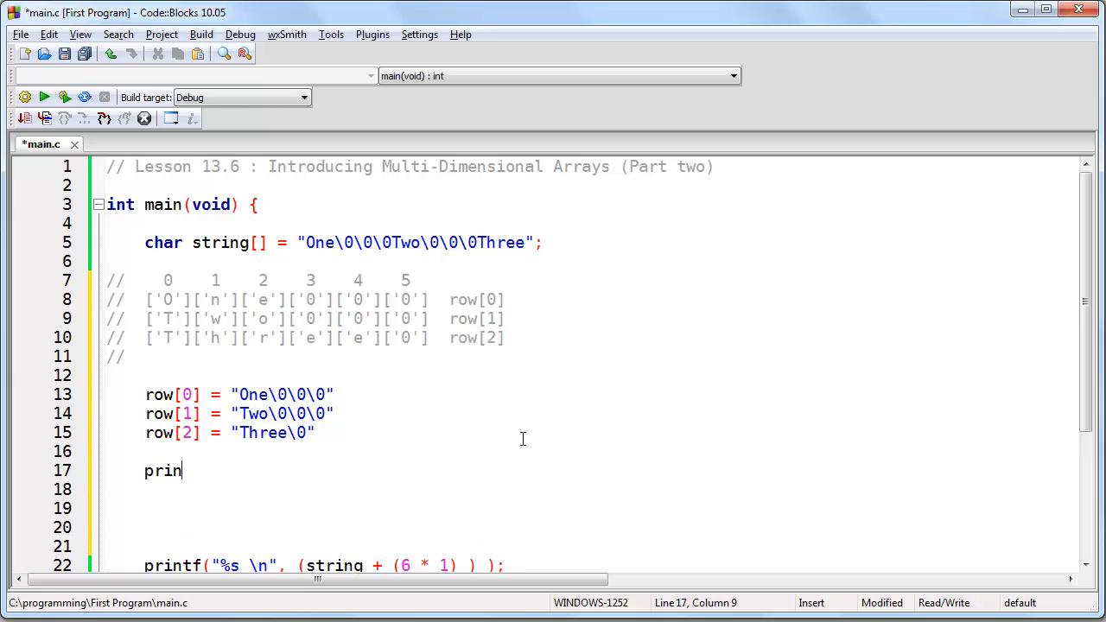
pyautogui.write('tf("%s \\n", row[1]);')
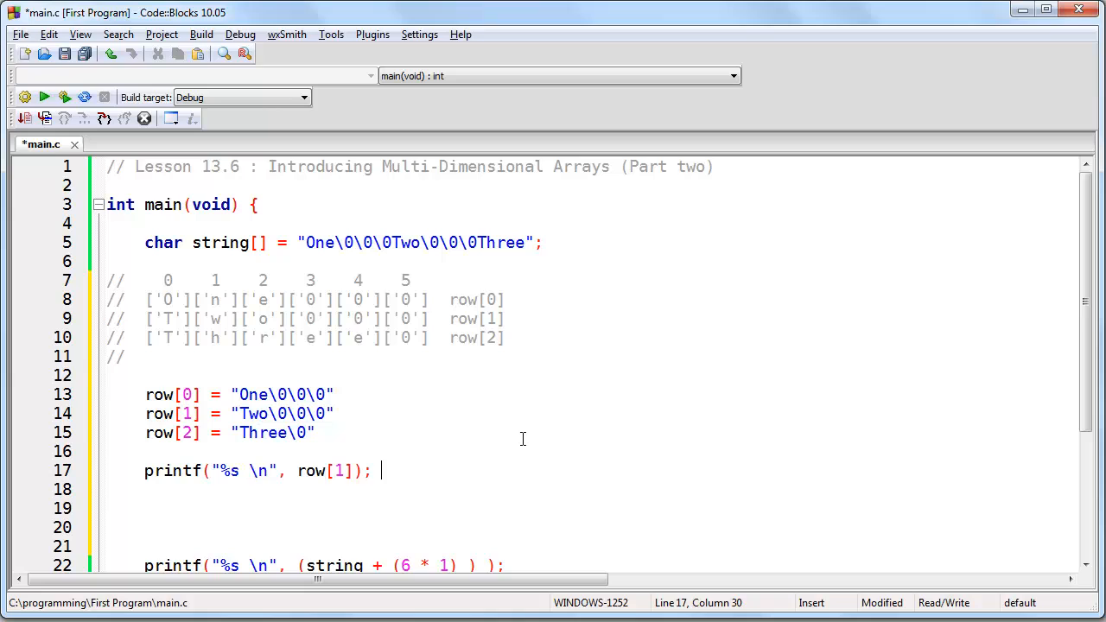
pyautogui.moveTo(449, 483)
pyautogui.write('0')
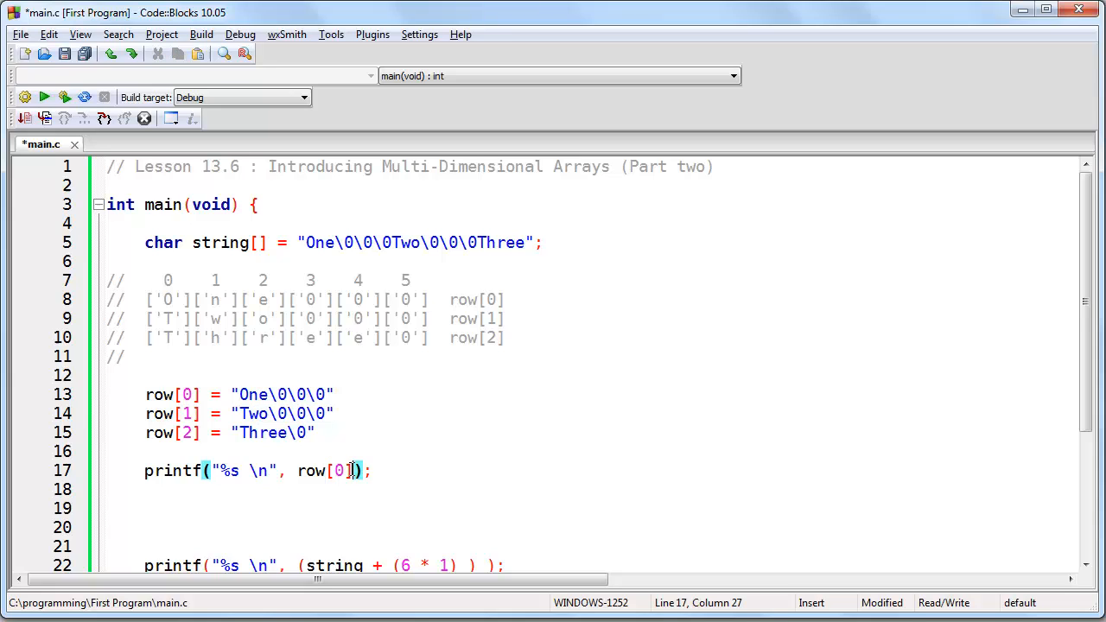
pyautogui.write('[1]')
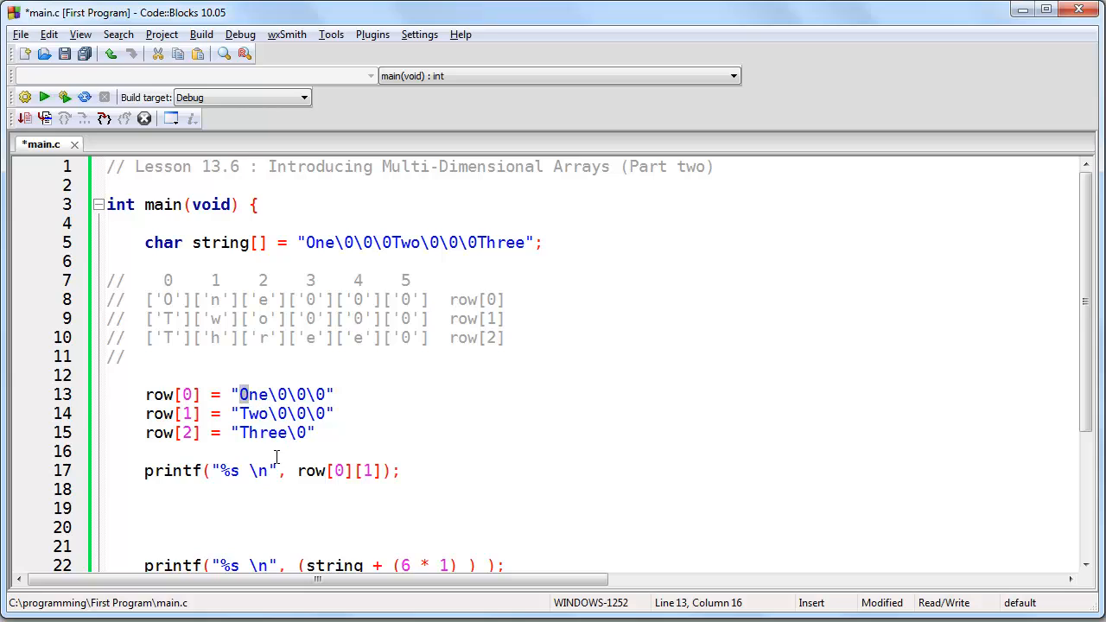
# - Change the format specifier from %s to %c to print one character
pyautogui.click(241, 471)
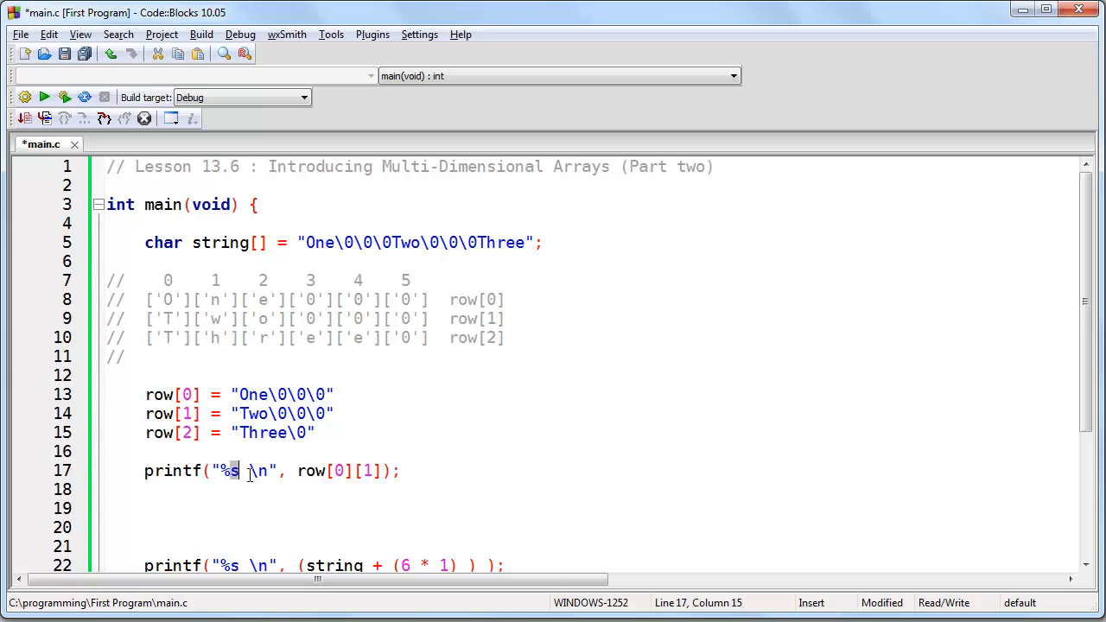
pyautogui.write('c')
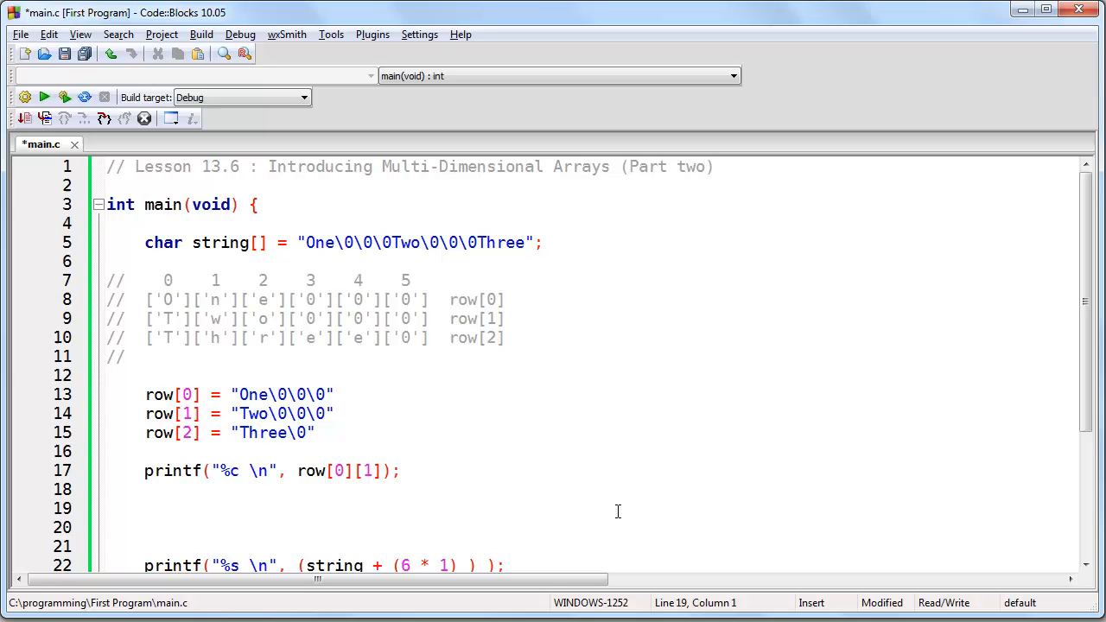
pyautogui.click(107, 508)
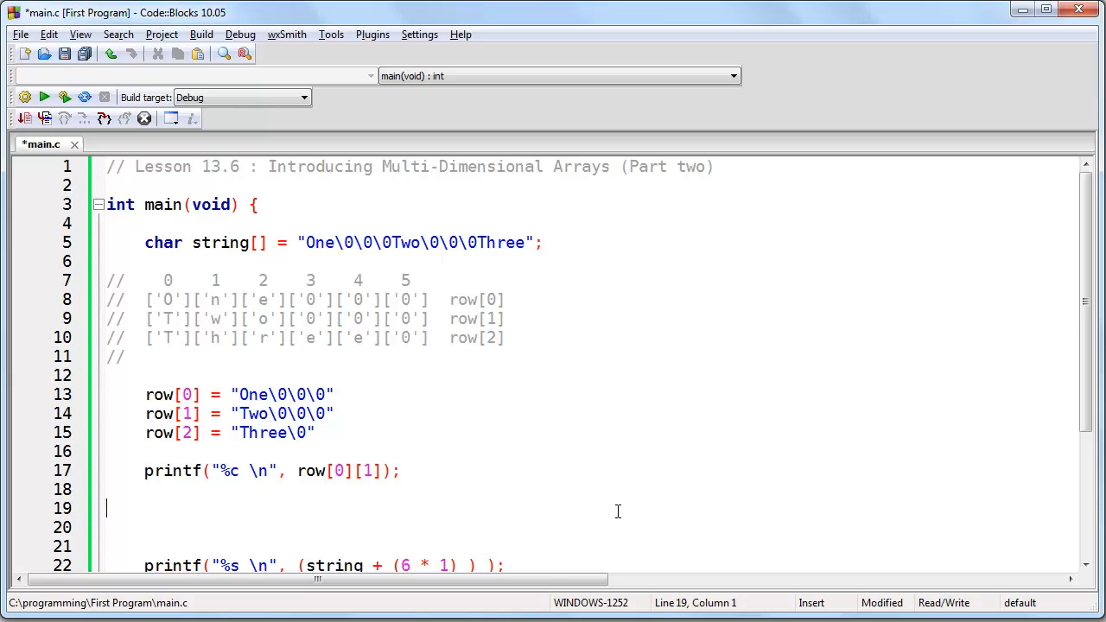
pyautogui.click(387, 471)
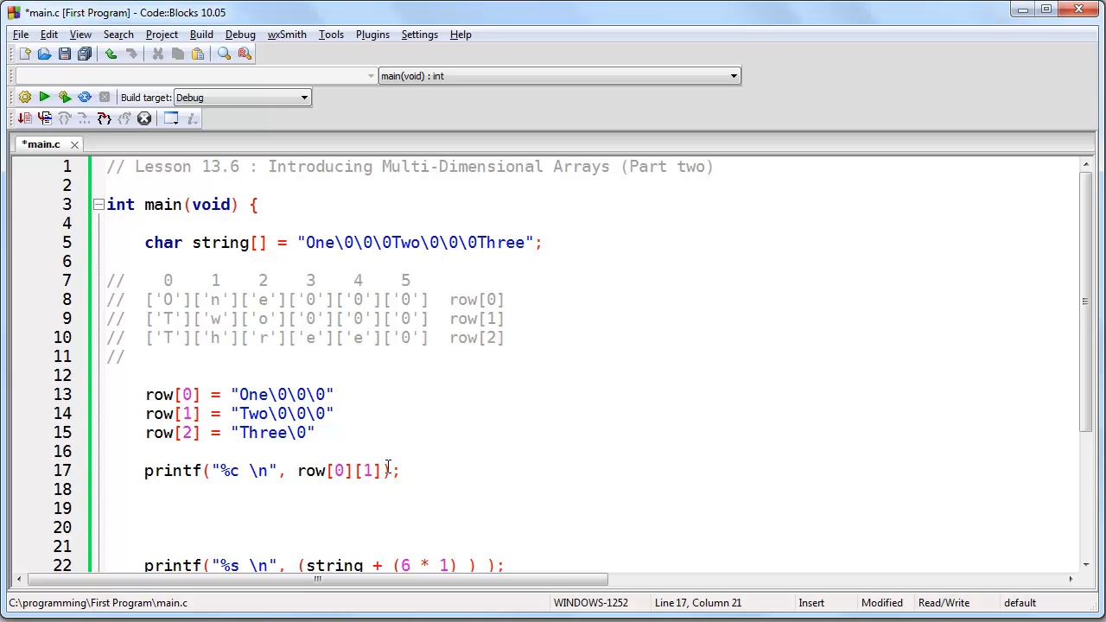